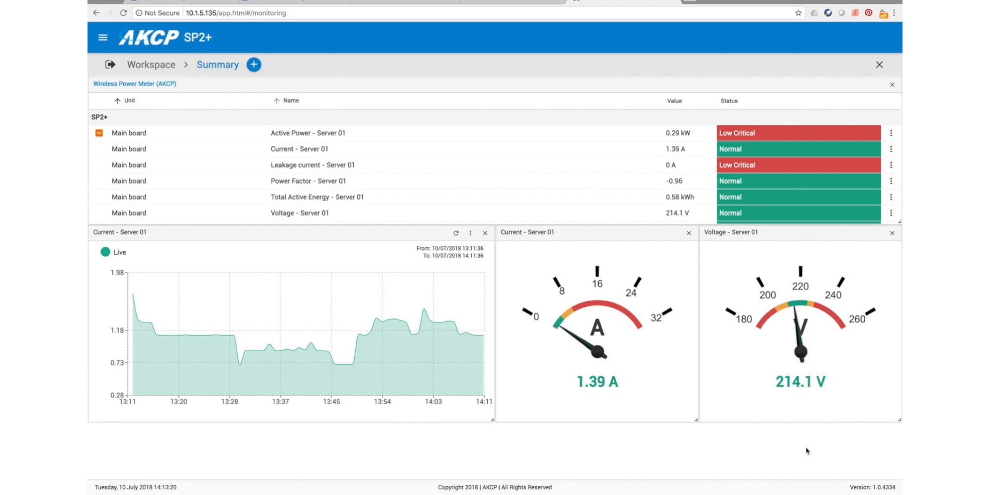
mouse_move(184, 332)
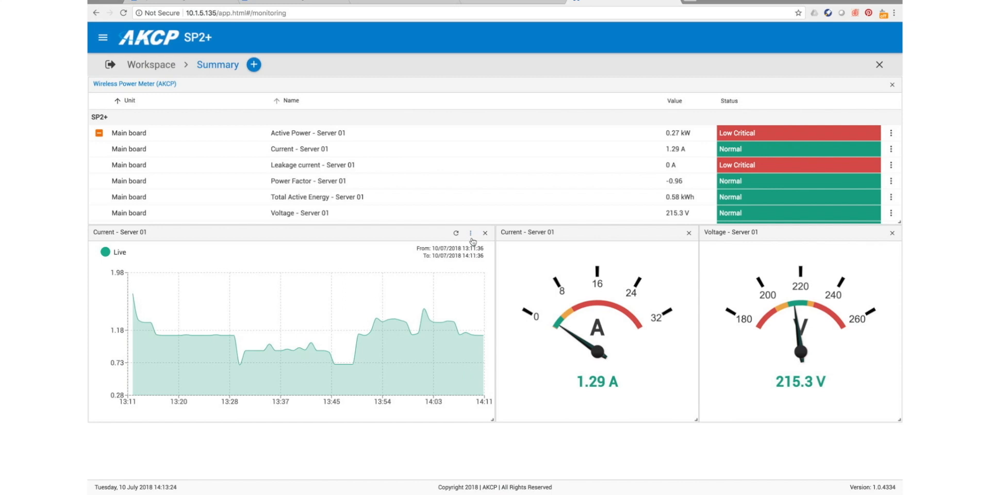
Step: Close the Current - Server 01 gauge, open a voltage graph and gauge, then re-add Current
left_click(469, 231)
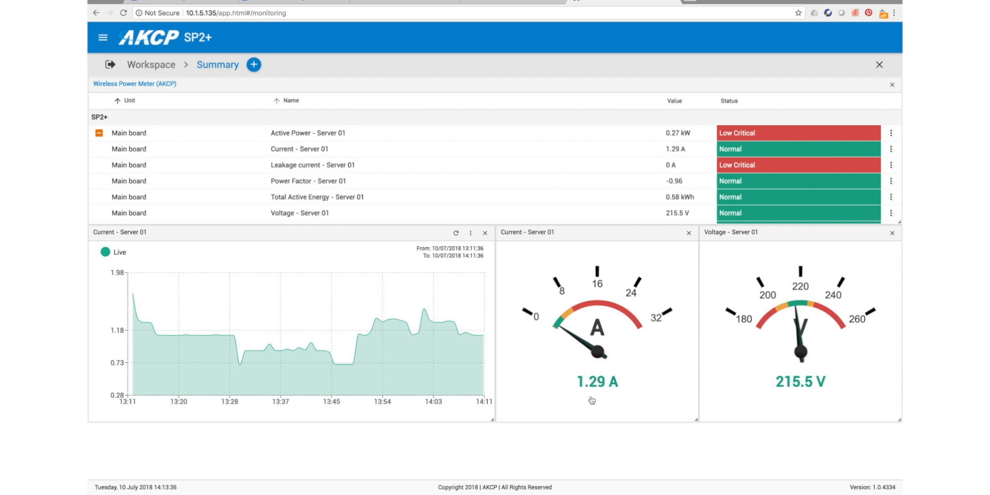
mouse_move(571, 451)
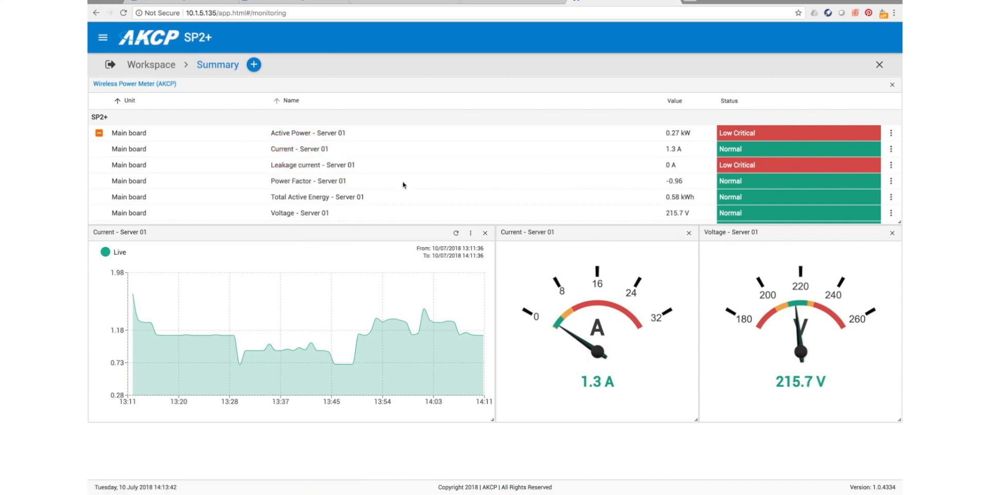
mouse_move(370, 187)
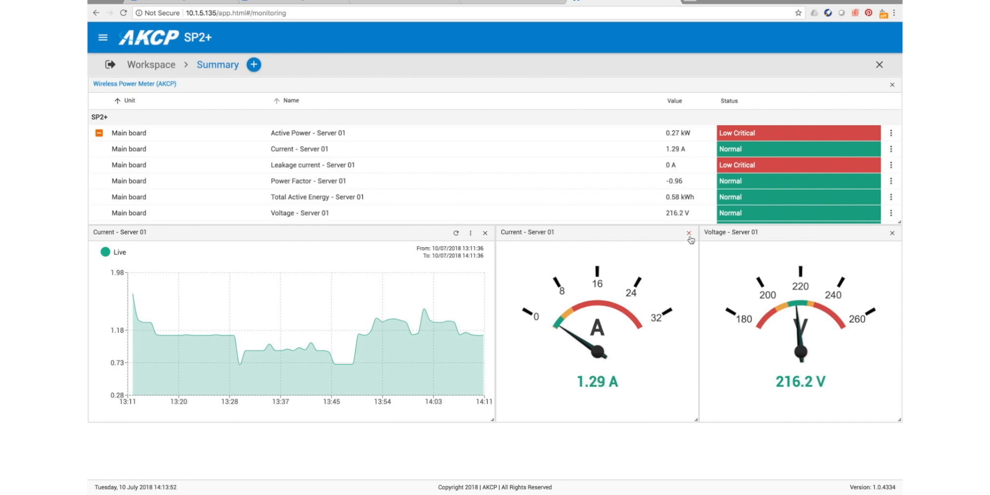
left_click(688, 233)
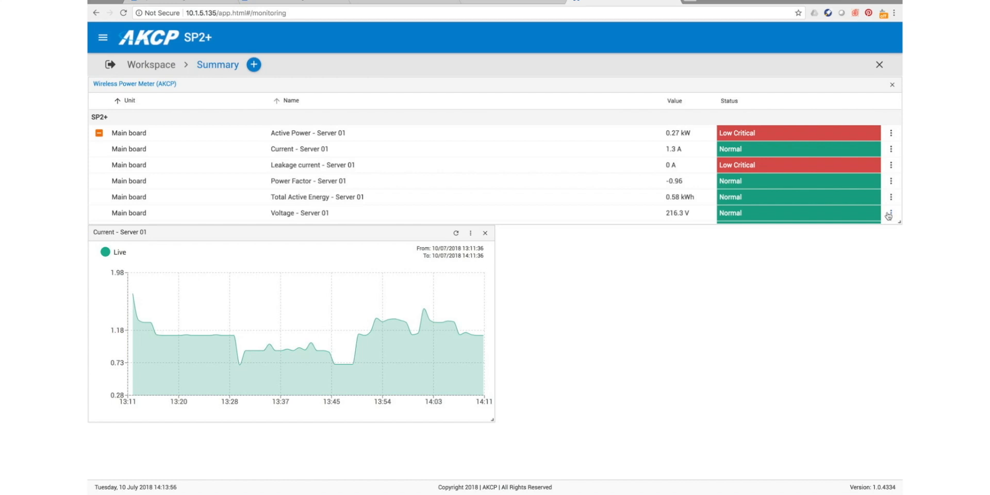
left_click(890, 213)
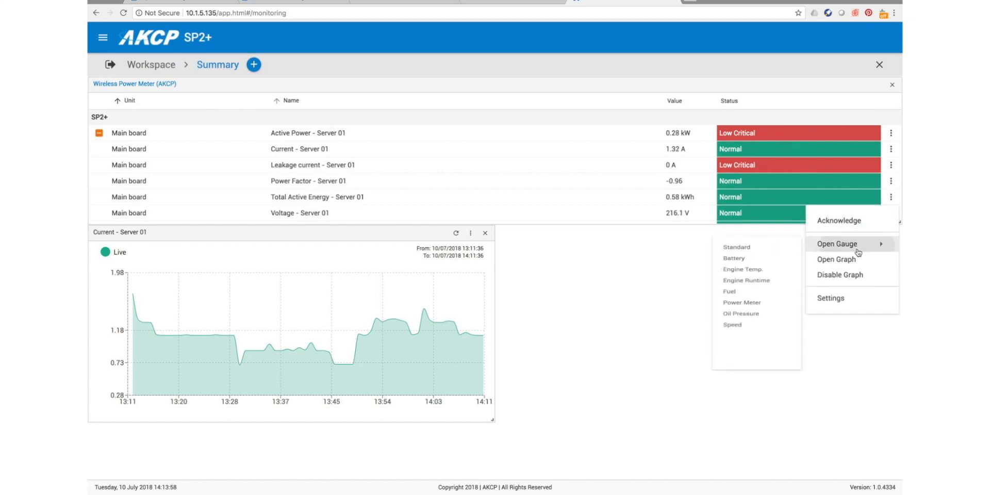
left_click(836, 258)
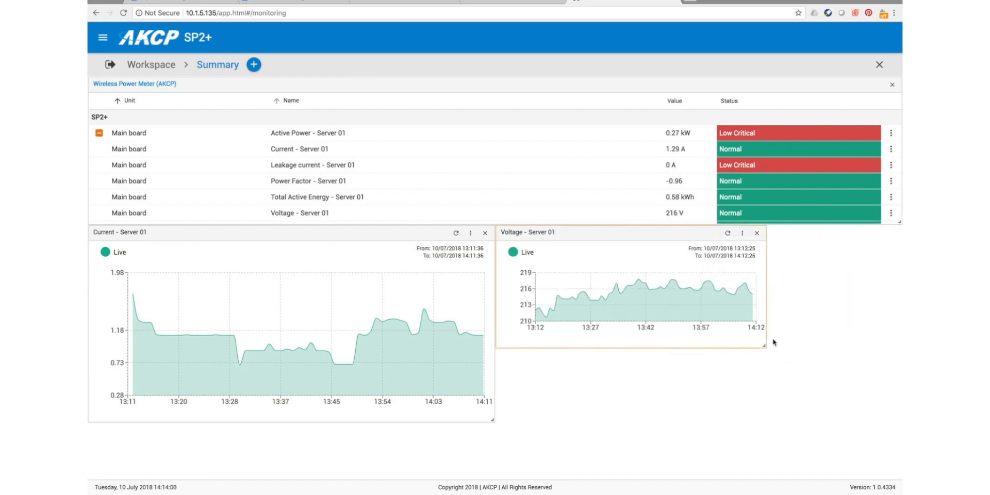
left_click_drag(773, 341, 880, 423)
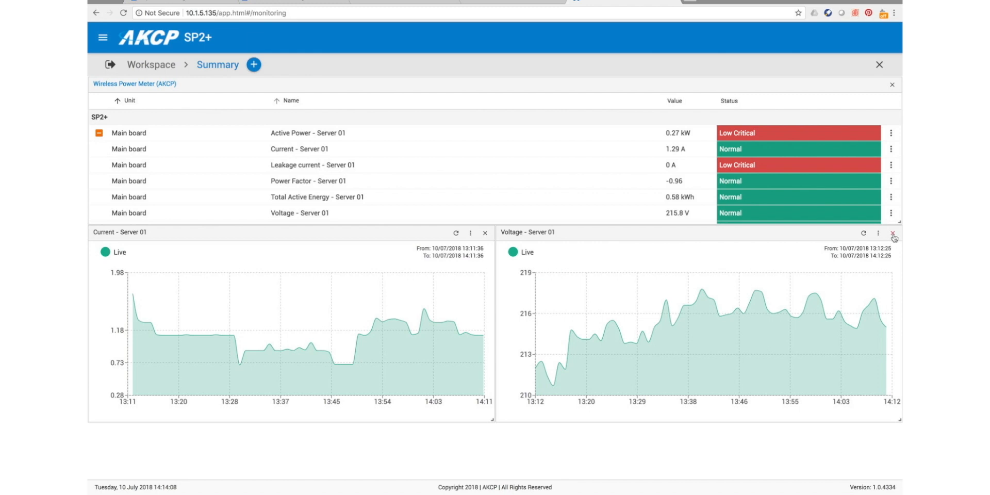
left_click(892, 233)
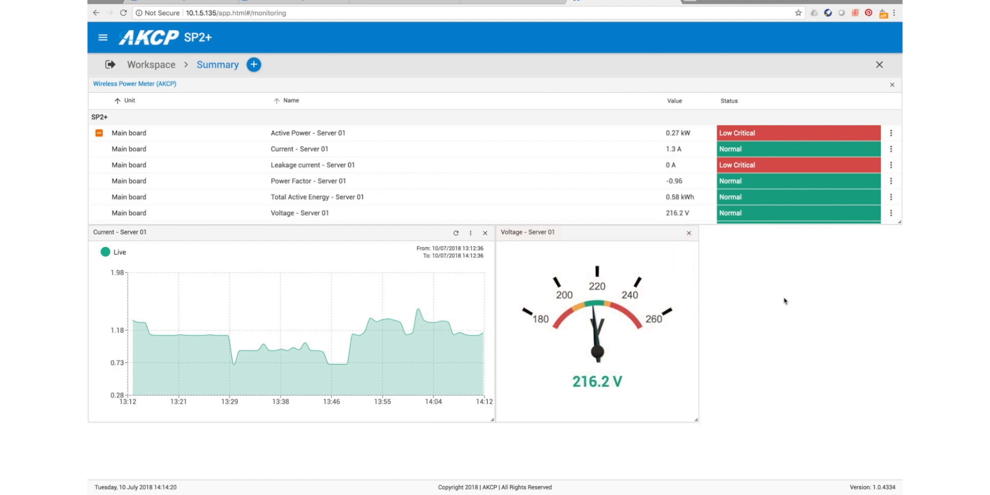
left_click(891, 133)
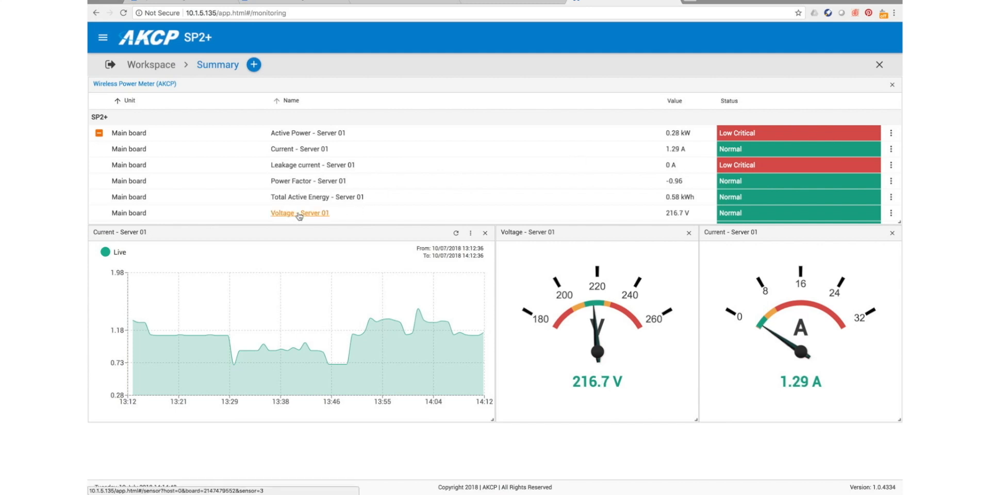
Step: Save Voltage - Server 01 thresholds of 190, 200 and 227 V, then return to Monitoring
left_click(301, 213)
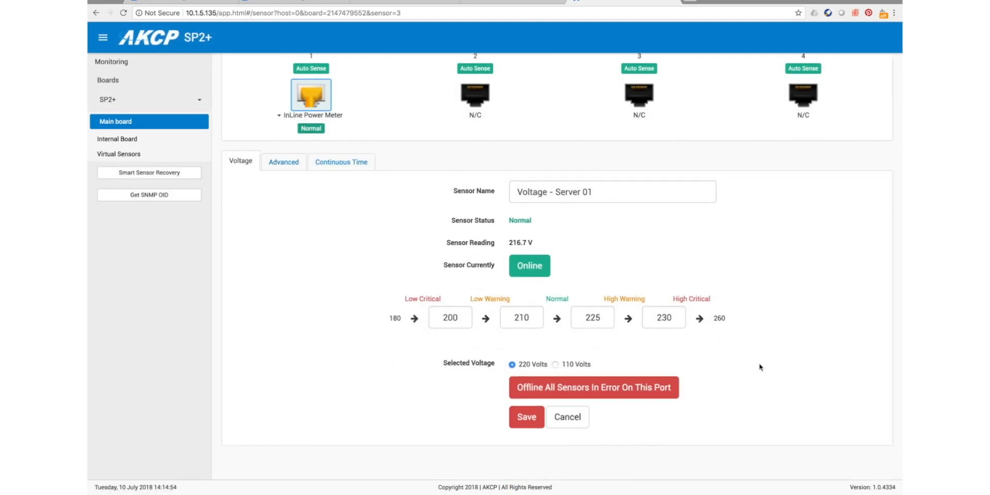
mouse_move(402, 343)
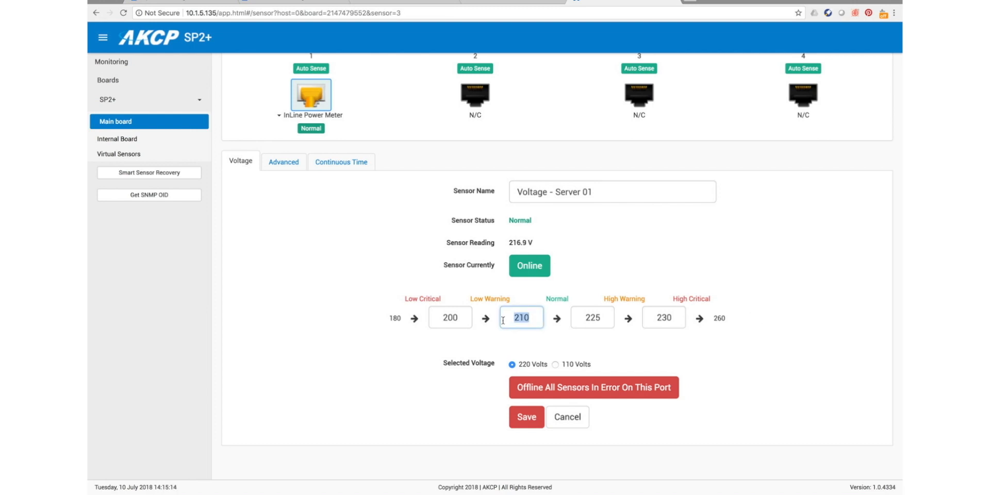
type("200")
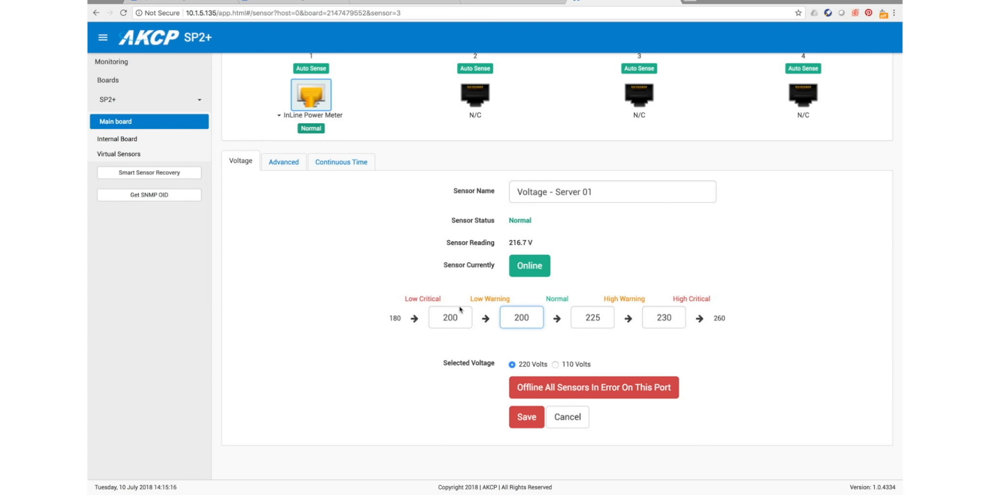
type("190")
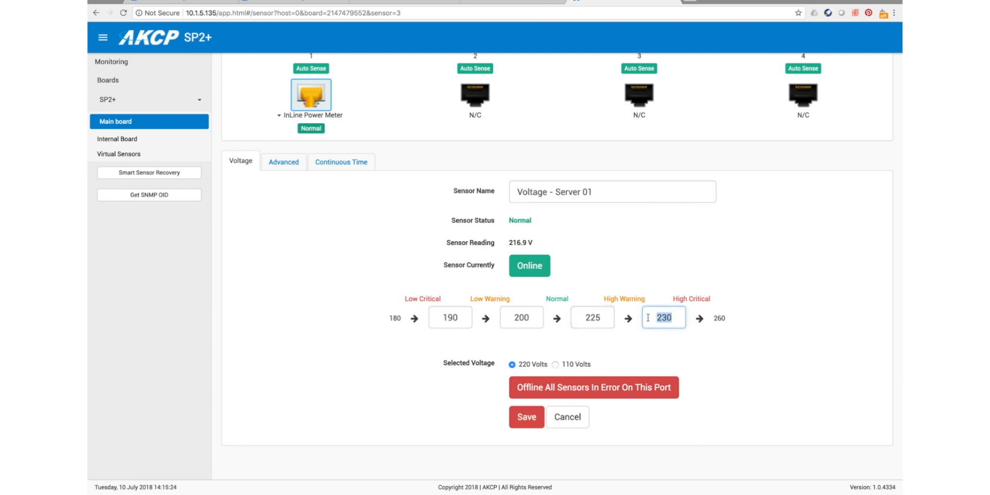
type("227")
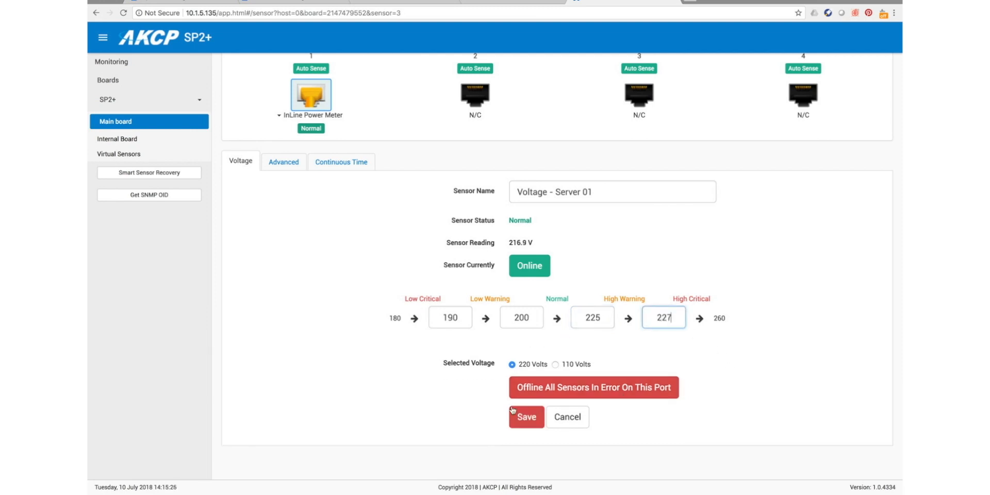
left_click(526, 417)
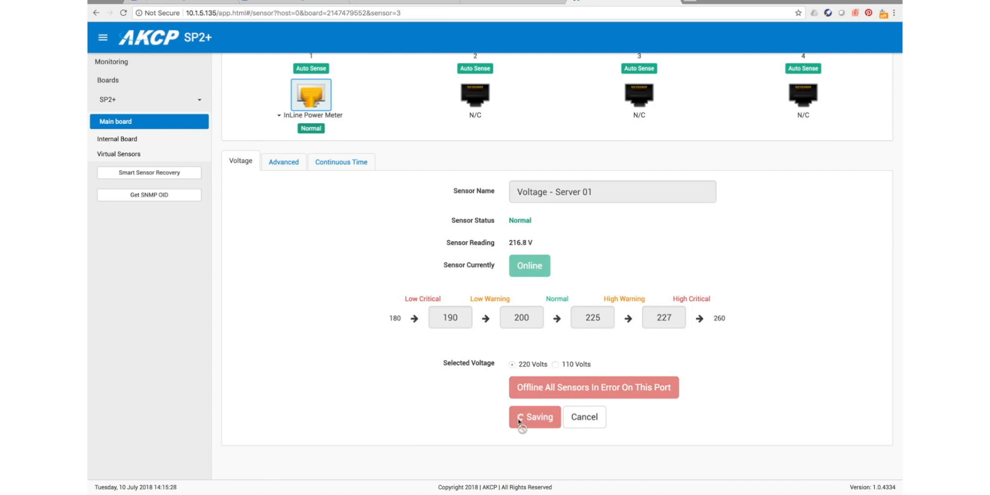
left_click(534, 417)
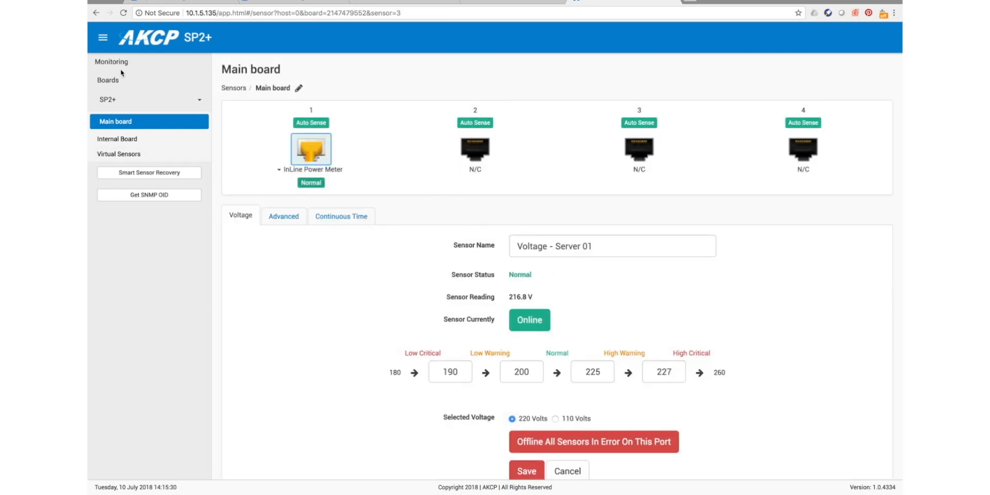
left_click(111, 61)
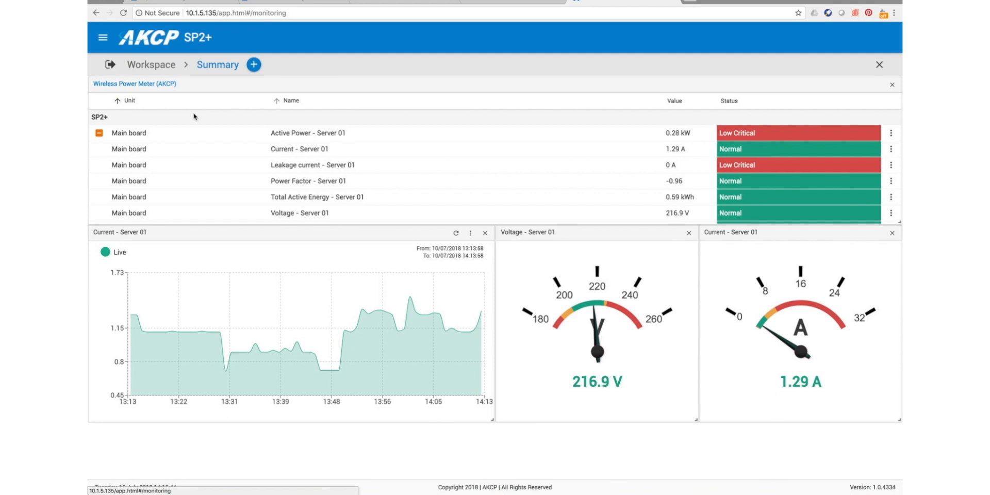
Step: Start a notification rule triggered by Voltage - Server 01 High Critical and reach its actions
left_click(103, 37)
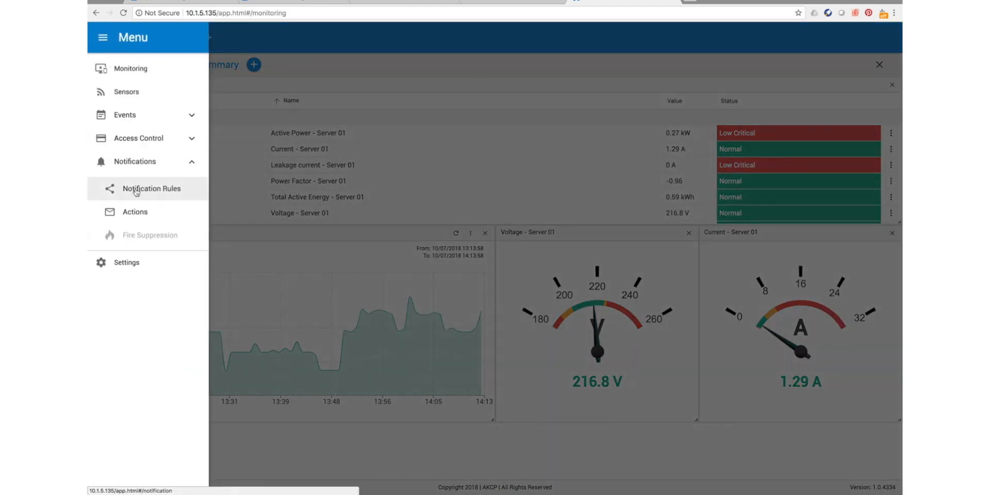
left_click(150, 188)
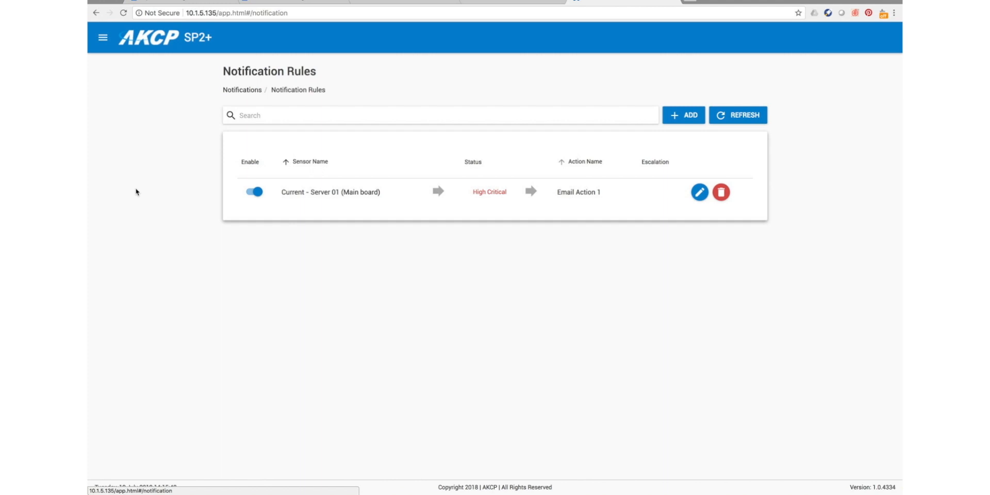
mouse_move(246, 157)
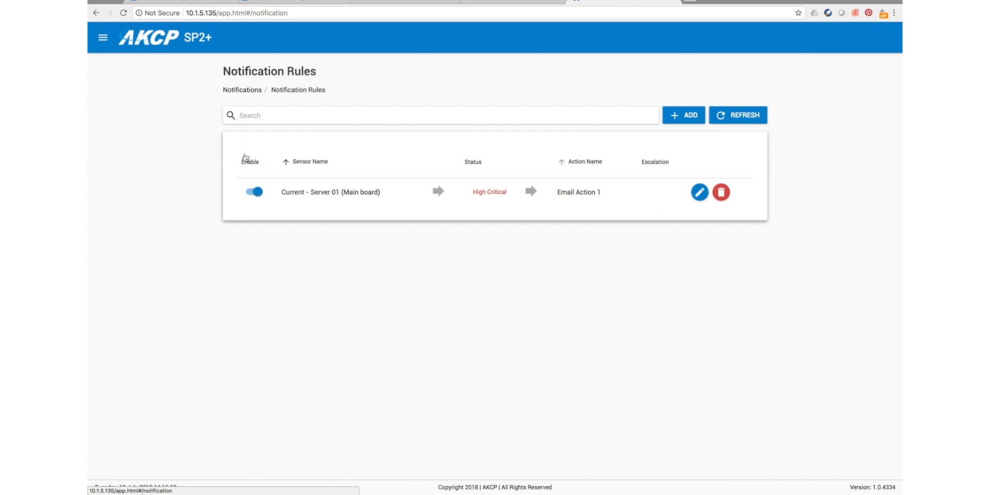
mouse_move(340, 200)
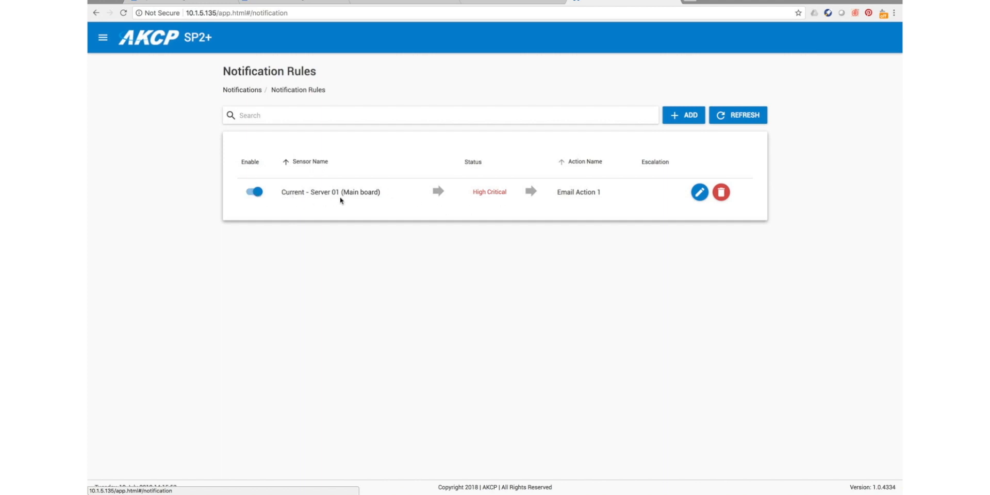
mouse_move(419, 199)
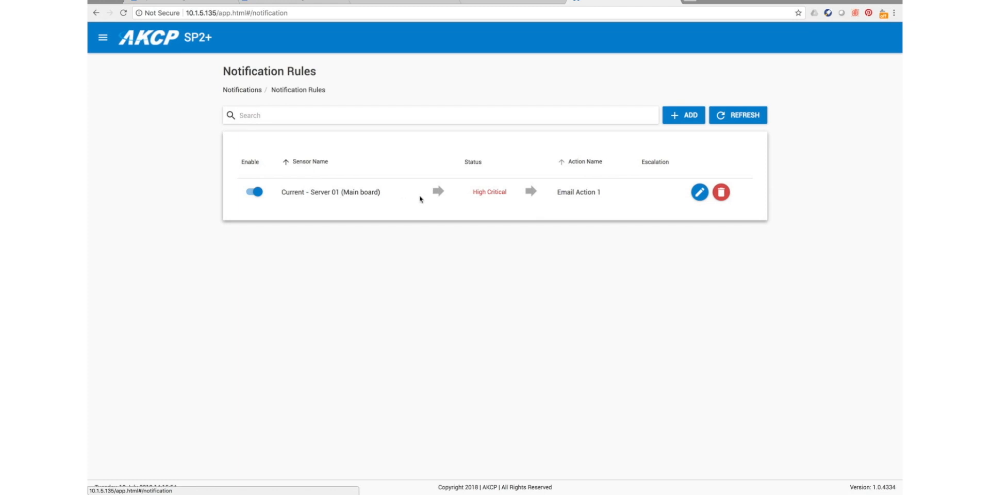
mouse_move(494, 186)
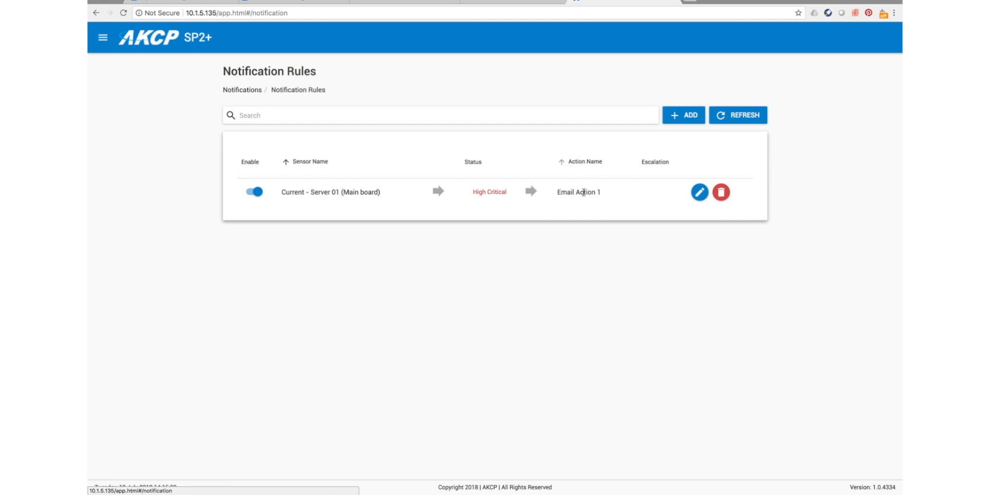
mouse_move(684, 115)
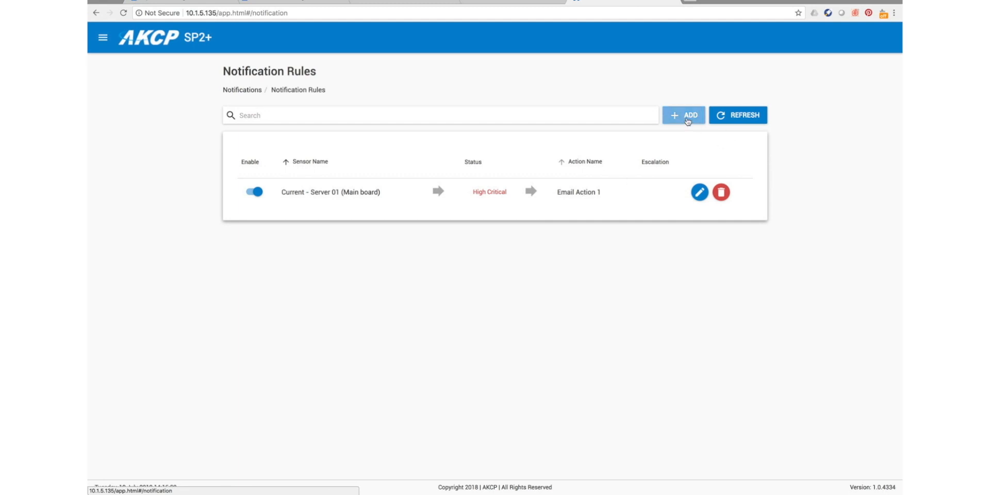
left_click(683, 115)
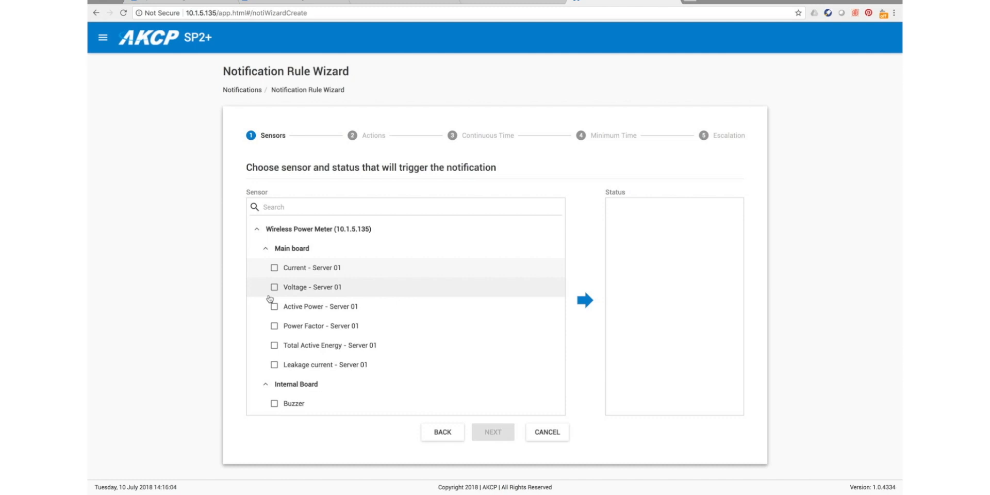
left_click(274, 287)
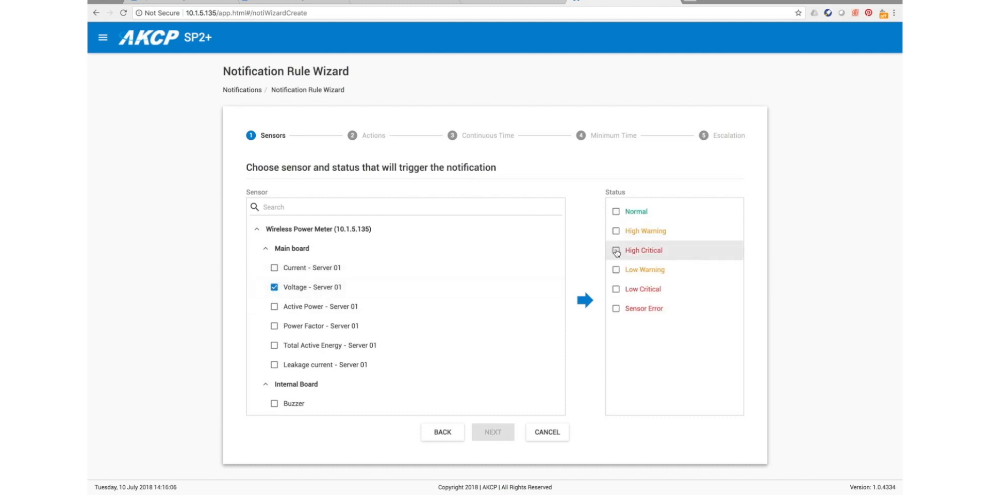
left_click(616, 250)
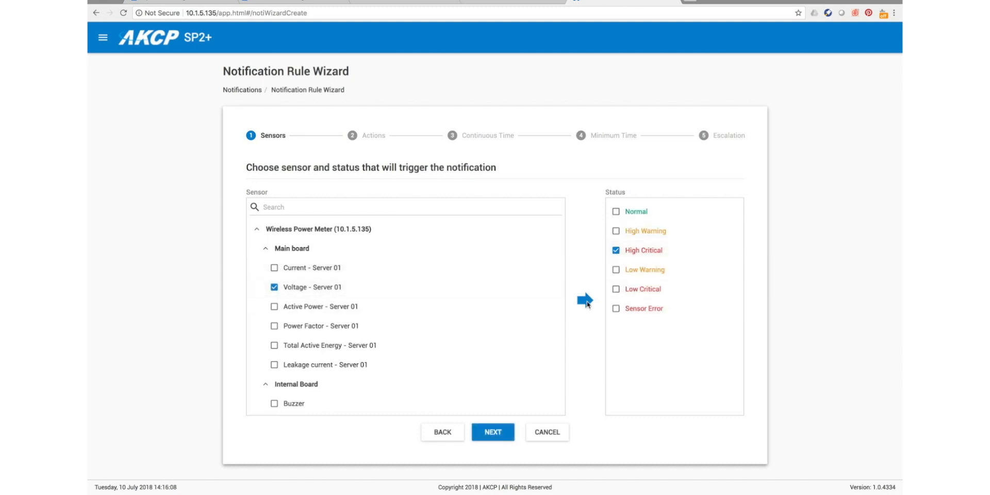
left_click(493, 432)
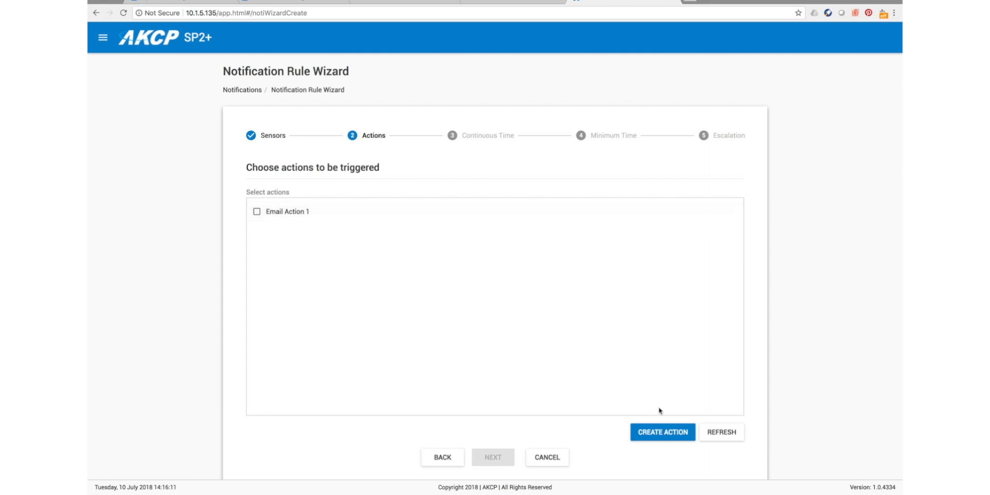
left_click(662, 432)
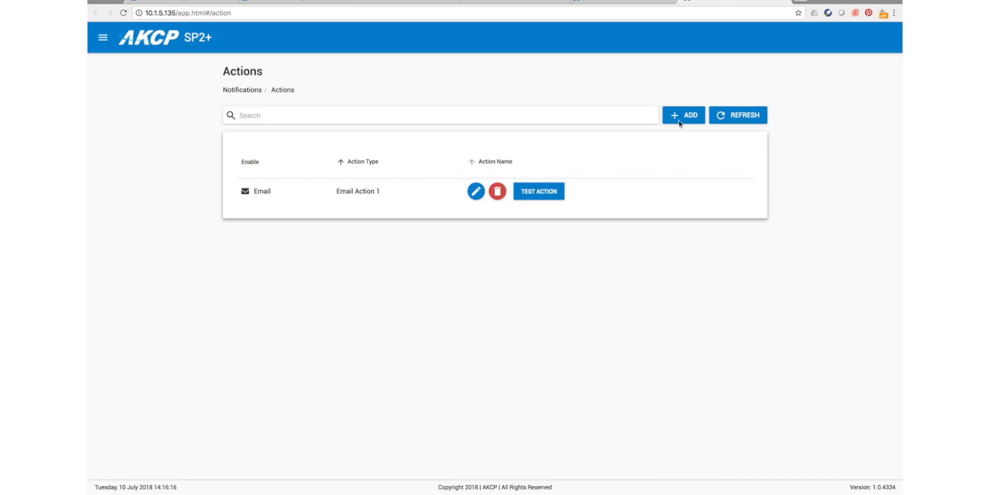
Step: Open the Action Wizard and pick the SNMP Trap action type
left_click(683, 115)
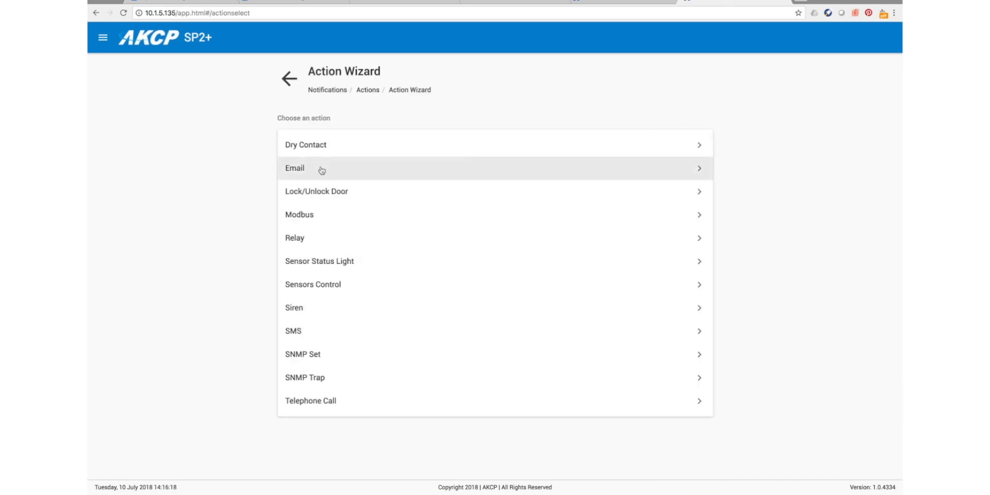
mouse_move(303, 354)
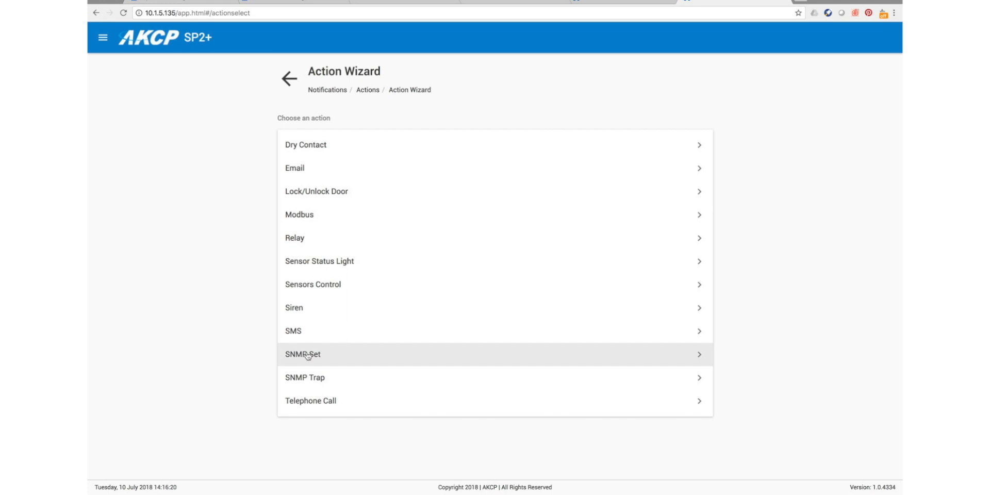
mouse_move(304, 377)
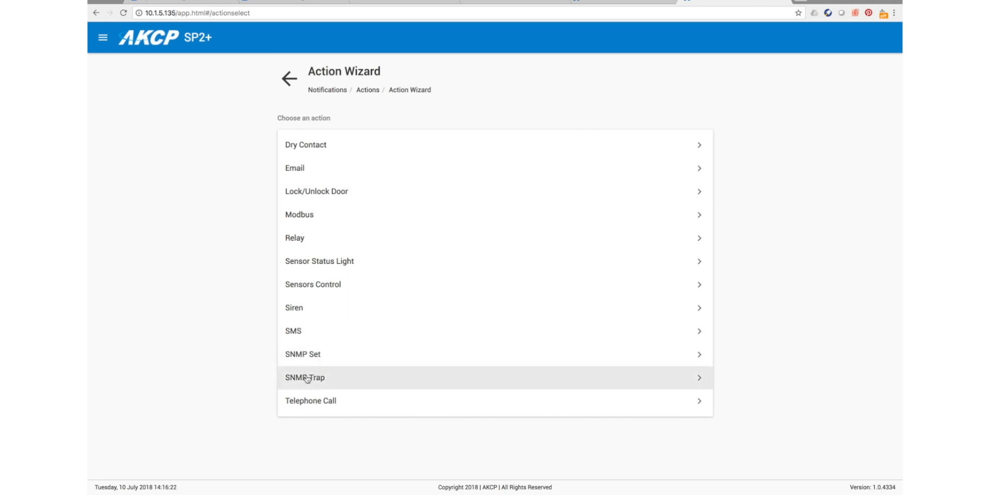
left_click(305, 378)
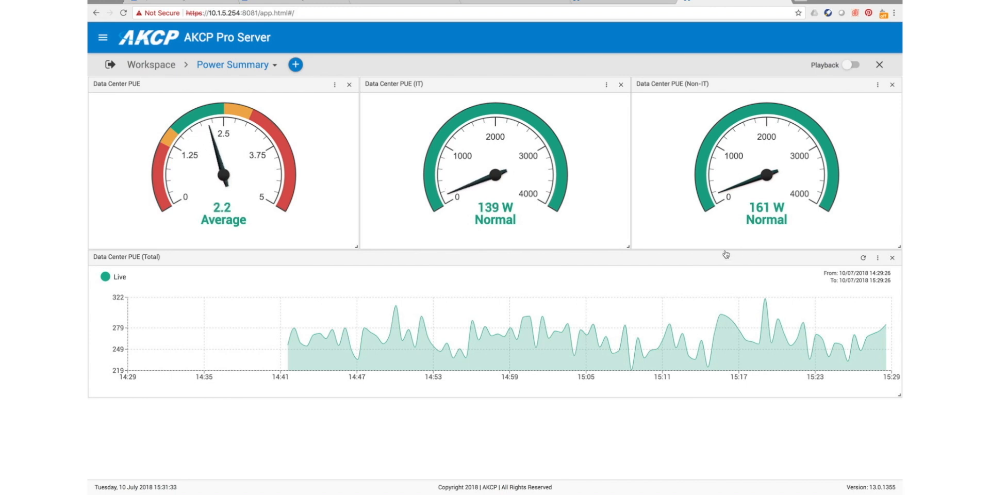
mouse_move(554, 261)
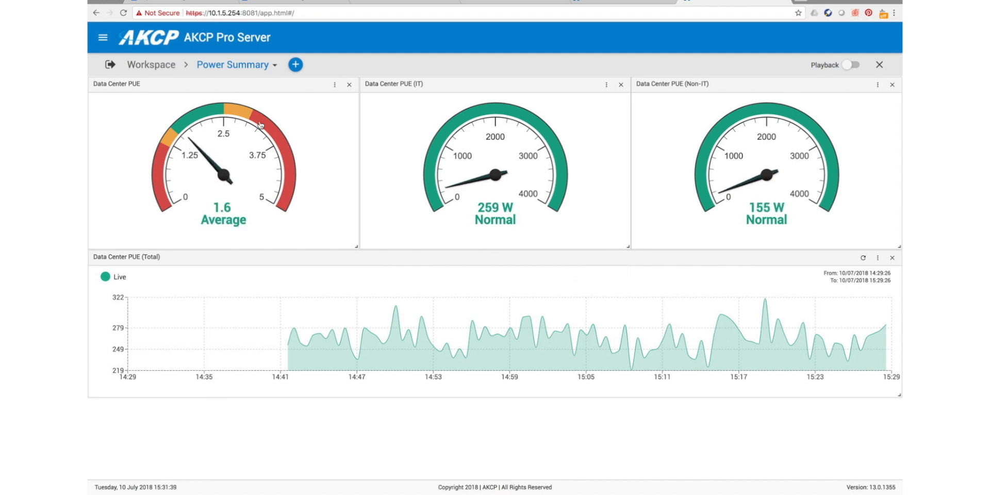
Step: Review the Power Summary's Data Center PUE, IT and Non-IT gauges and Total chart
left_click(335, 84)
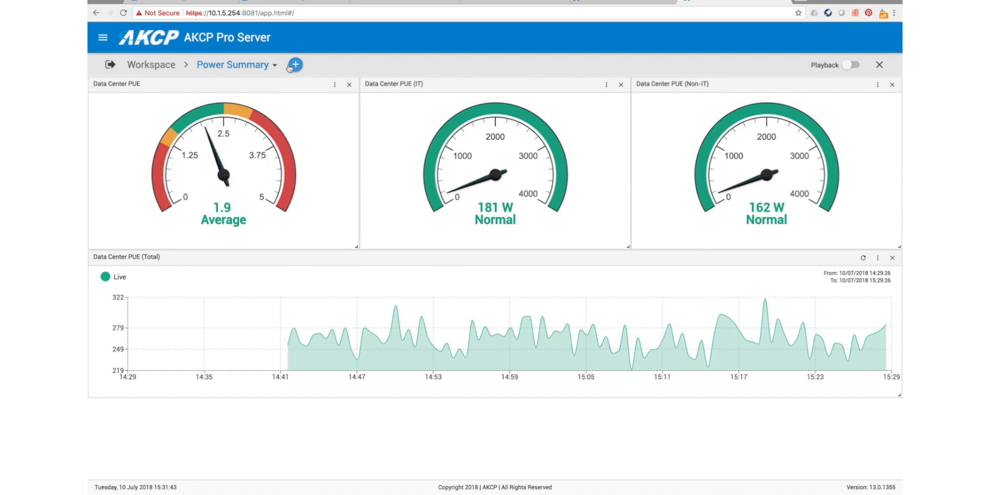
Step: Switch through the Server 01, 02, 03 and 04 desktops, then back to Power Summary
left_click(233, 65)
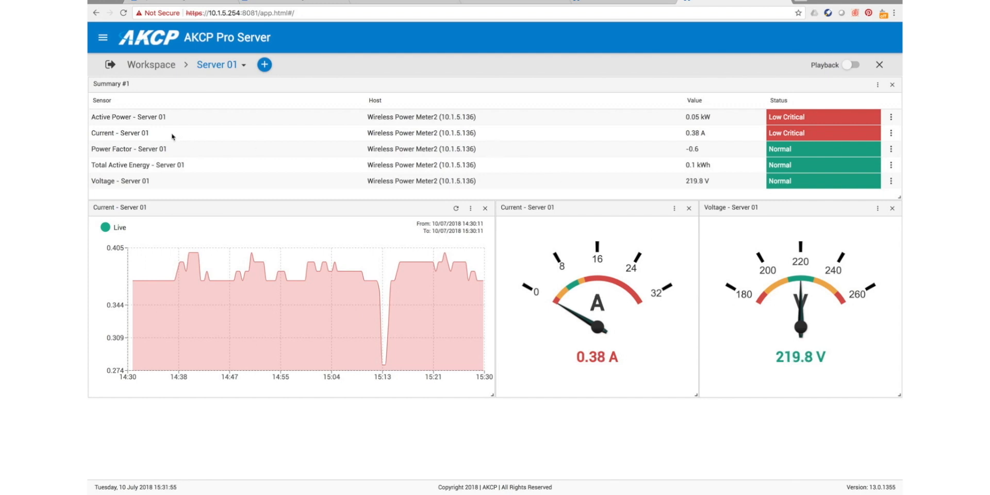
mouse_move(323, 129)
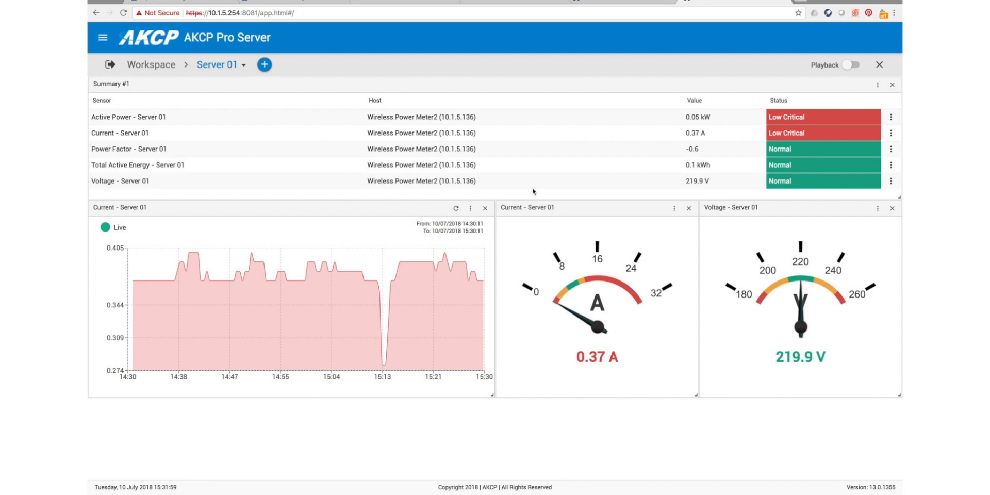
left_click(217, 64)
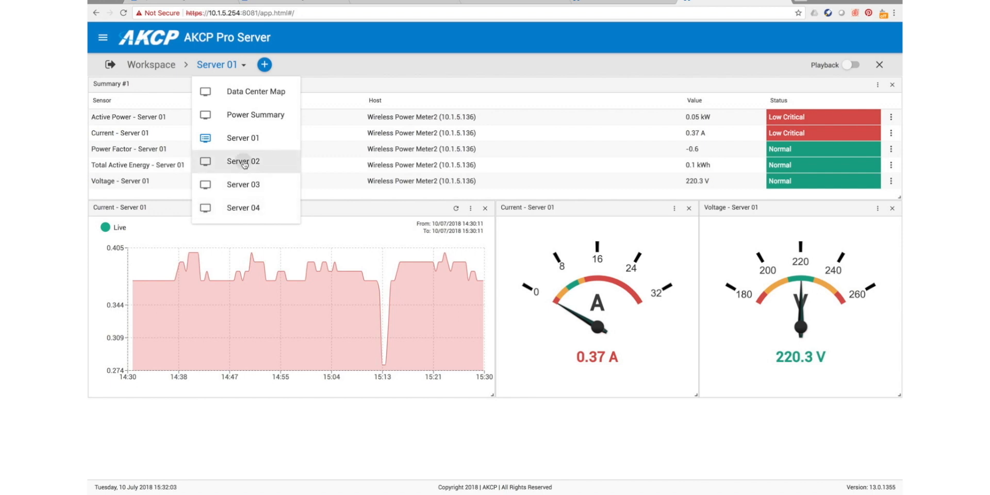
left_click(242, 161)
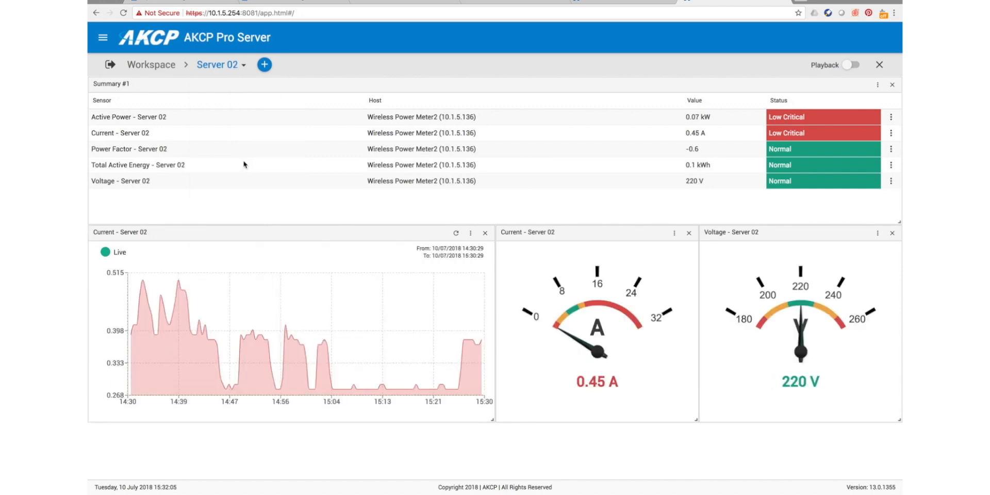
left_click(217, 65)
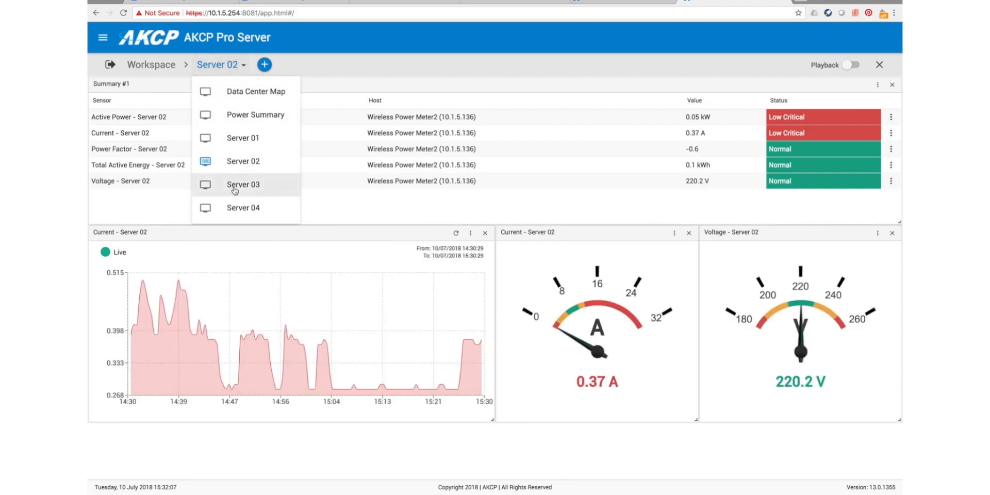
left_click(242, 185)
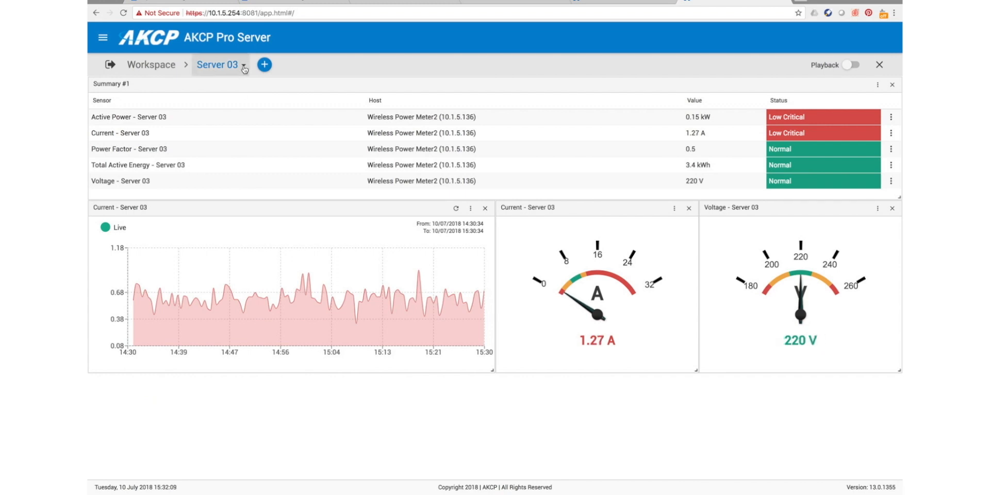
left_click(217, 64)
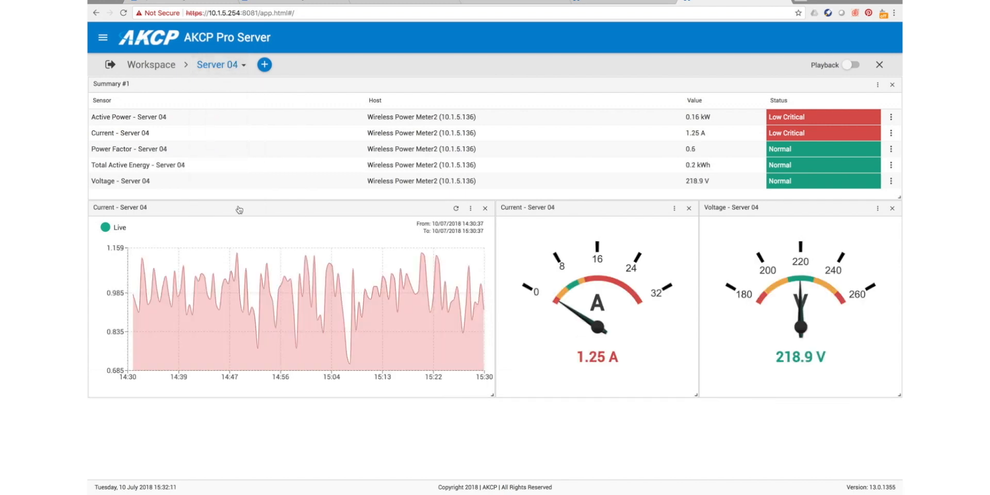
left_click(218, 64)
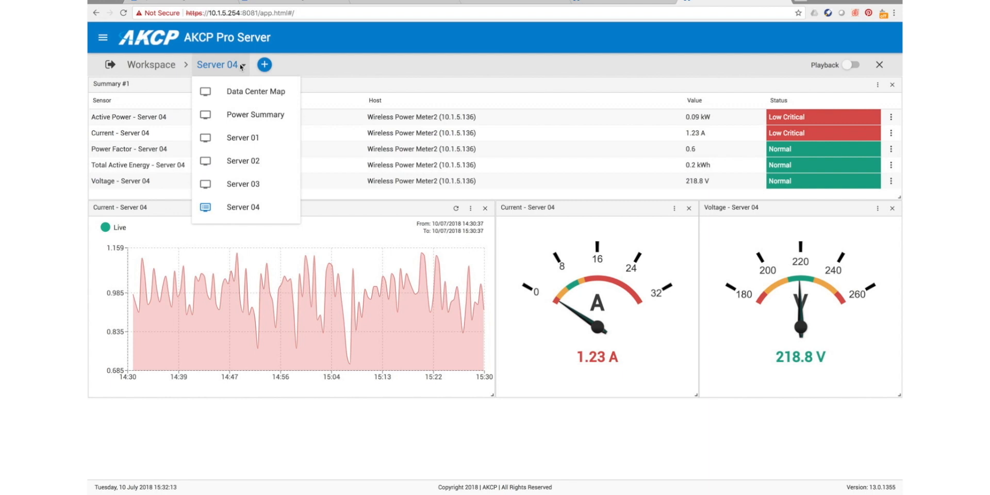
left_click(255, 114)
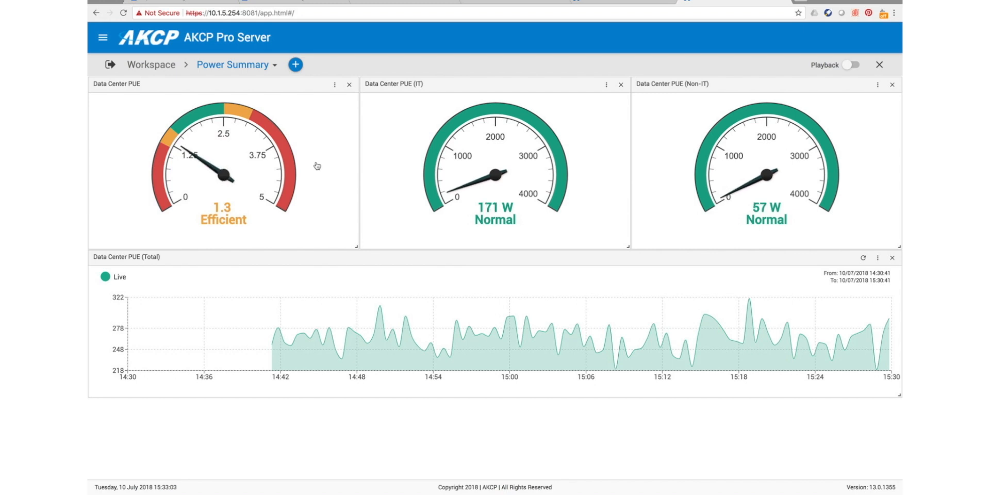
left_click(273, 65)
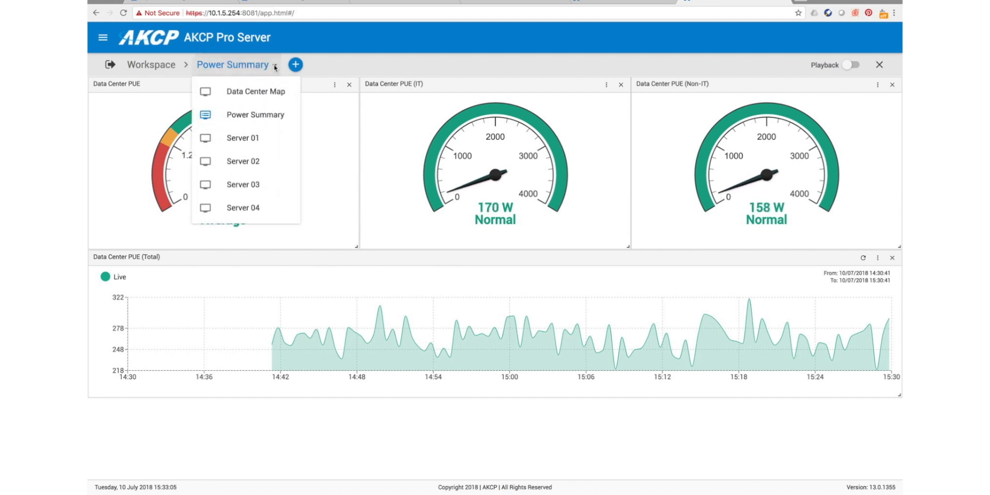
Step: Switch to the Data Center Map desktop and drill into the rack floor plan
left_click(246, 91)
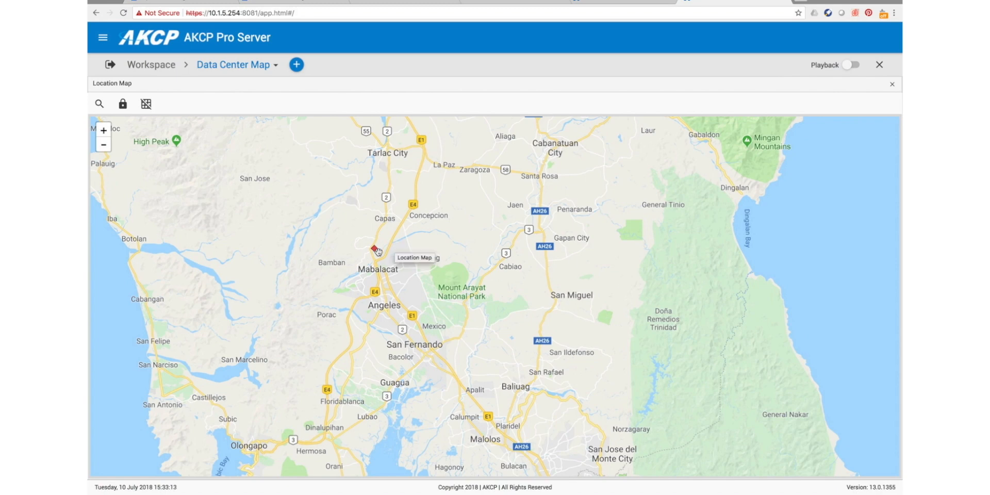
left_click(371, 249)
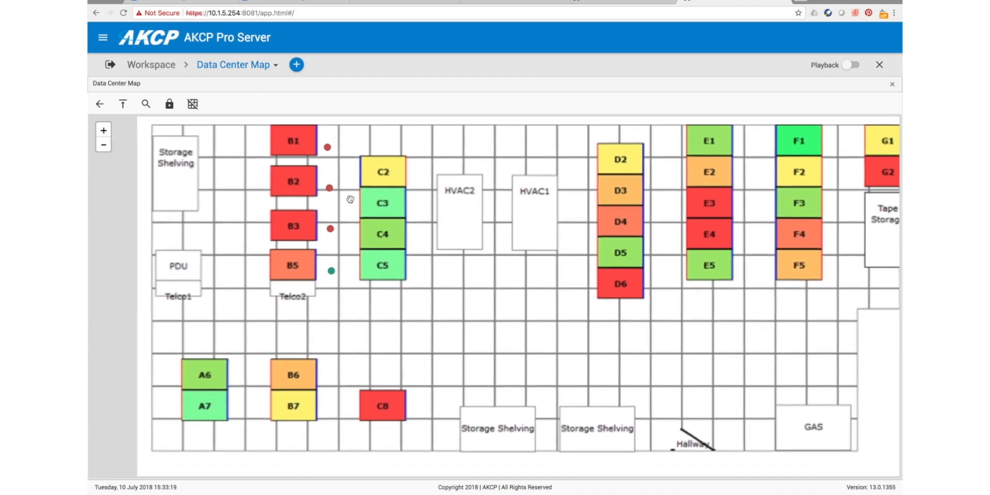
mouse_move(327, 149)
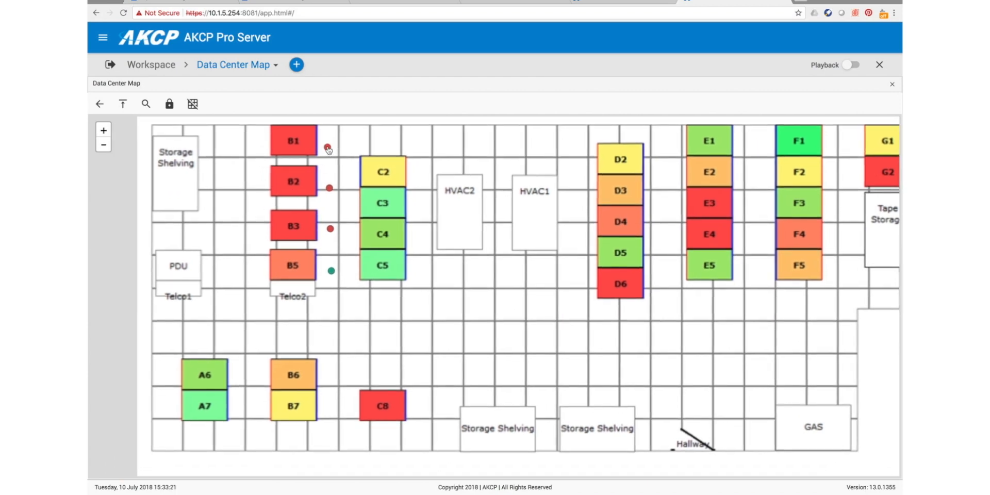
mouse_move(328, 146)
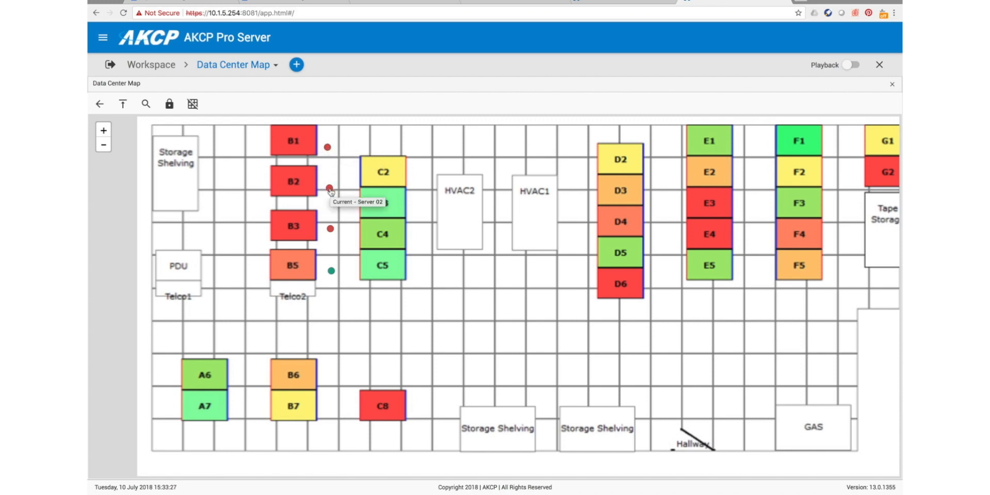
mouse_move(330, 234)
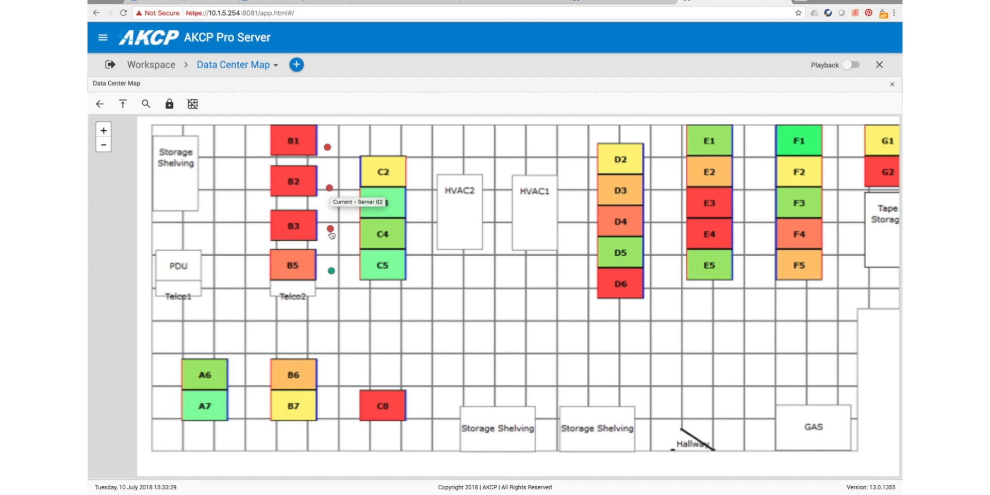
mouse_move(330, 272)
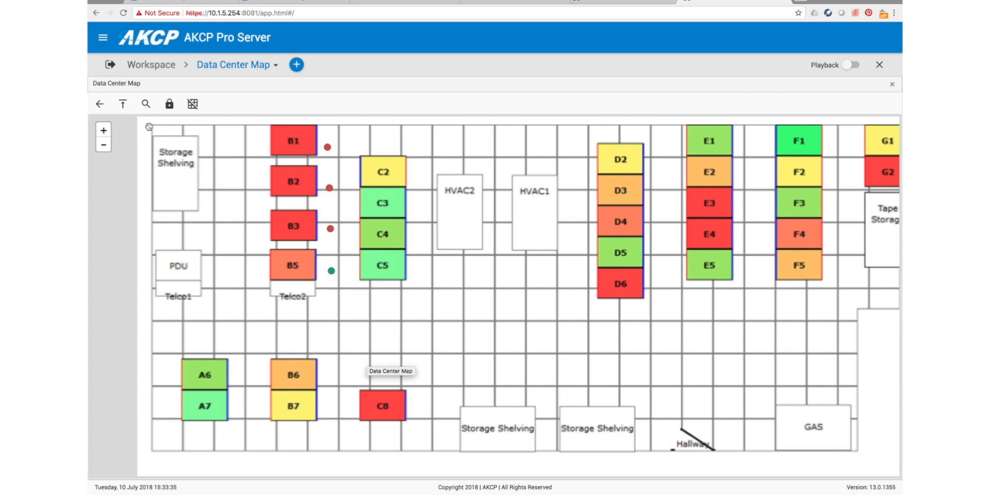
mouse_move(99, 103)
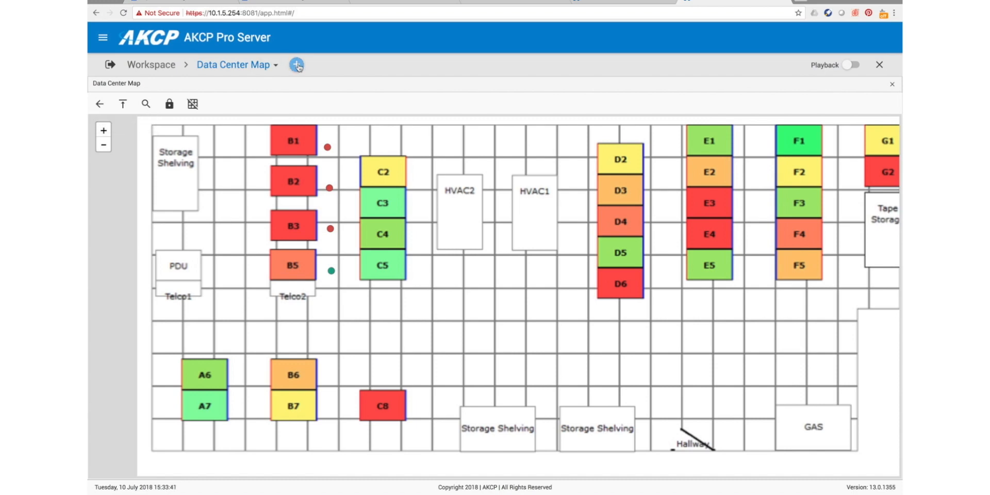
Step: Create a single-rack-map desktop named 'Rack 01' and show the maps list
left_click(296, 65)
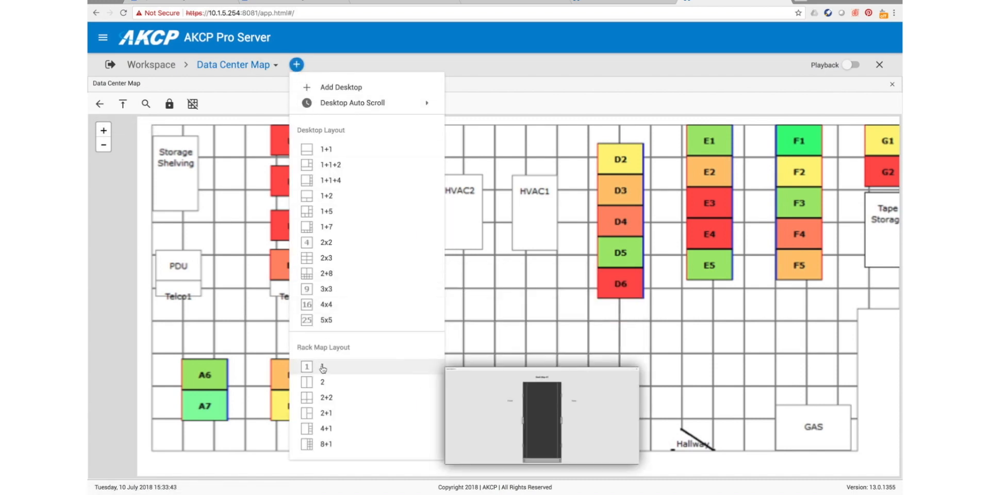
left_click(341, 87)
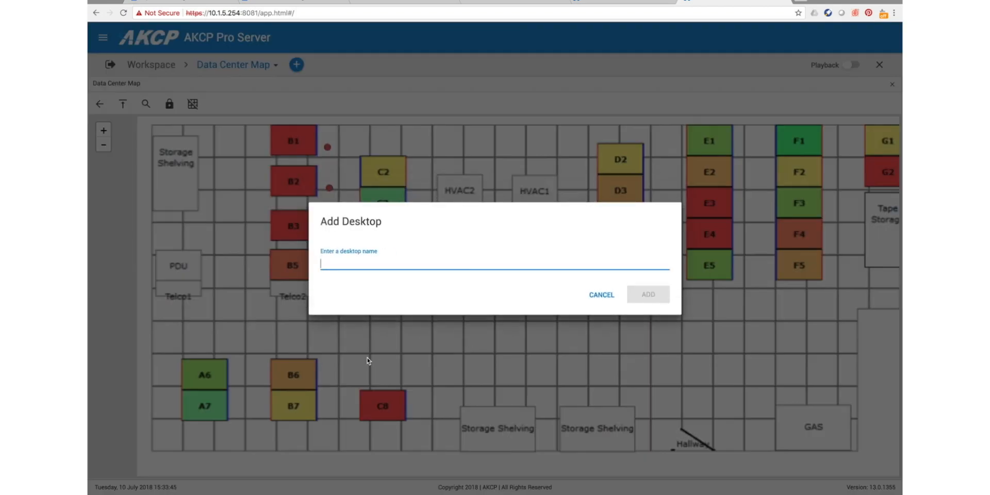
type("Rack 01")
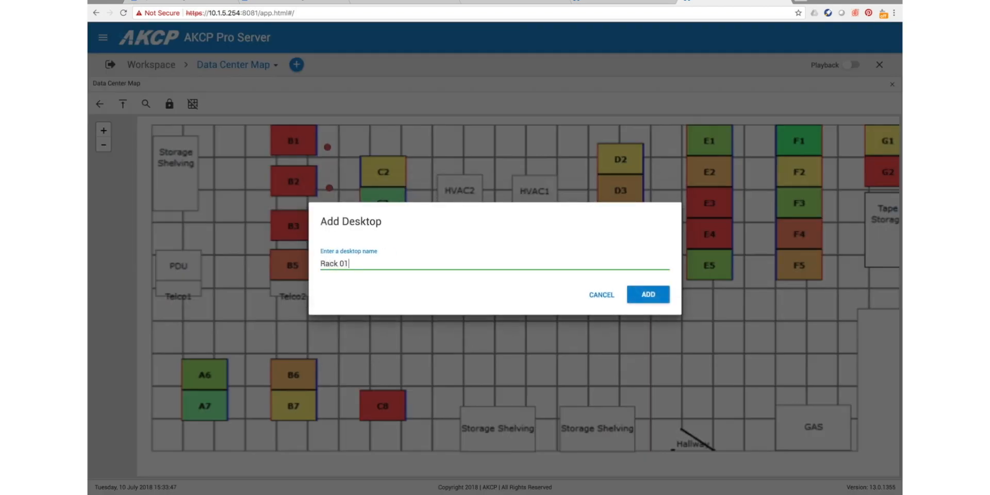
left_click(647, 295)
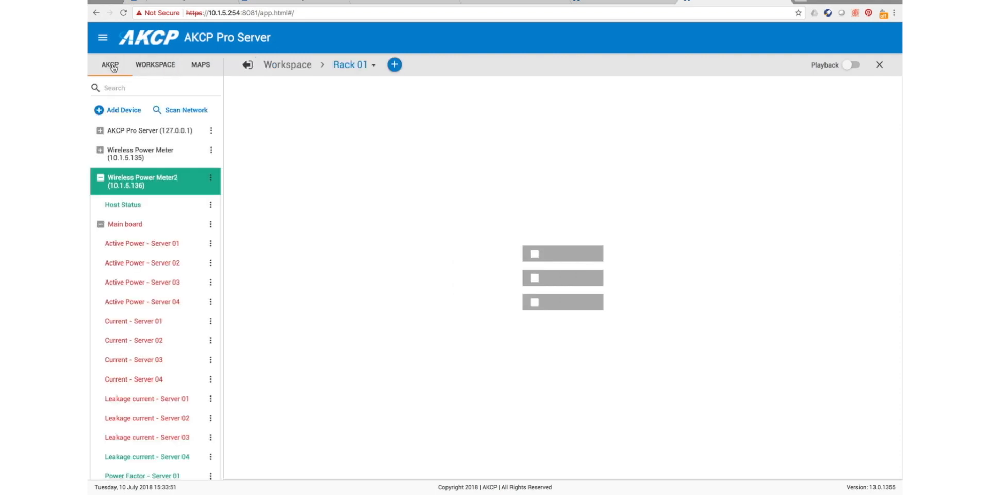
left_click(200, 65)
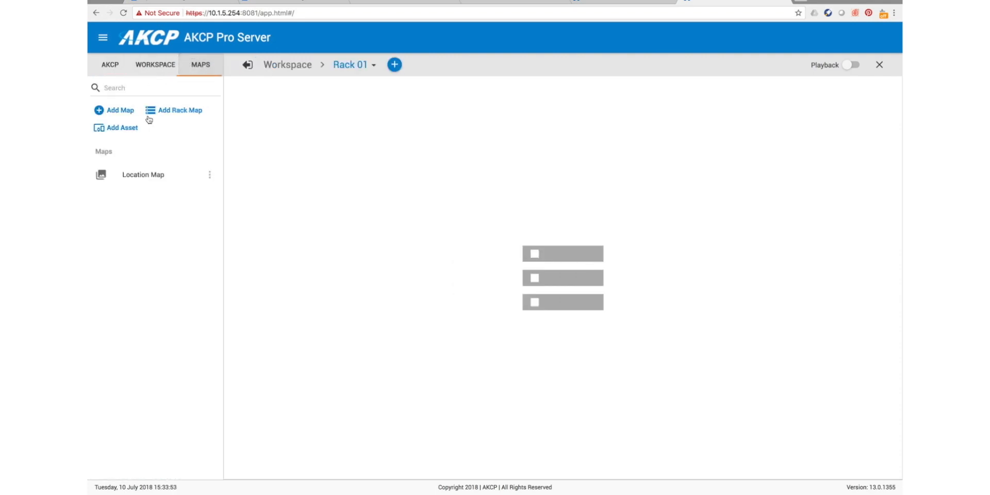
Step: Add a rack map named RackMap 01 with size 42 and dismiss the tip
left_click(179, 110)
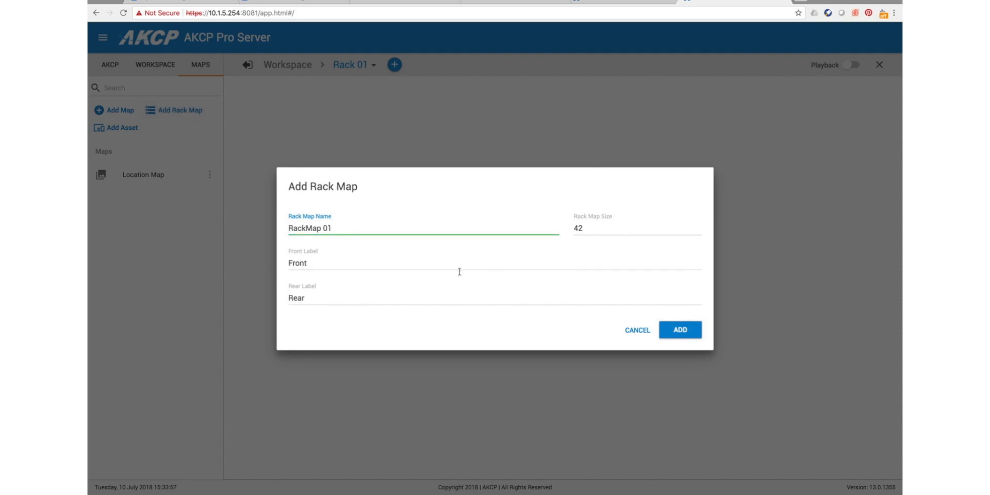
left_click(636, 228)
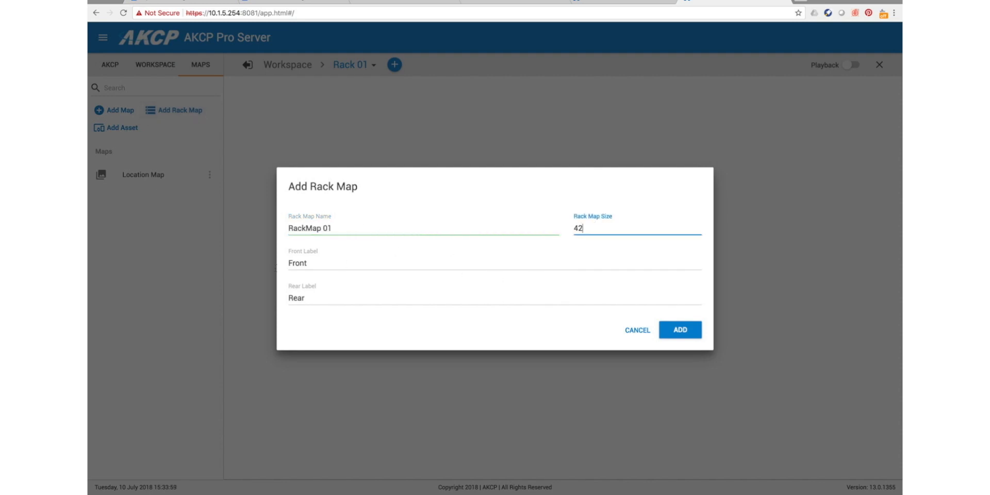
left_click(680, 330)
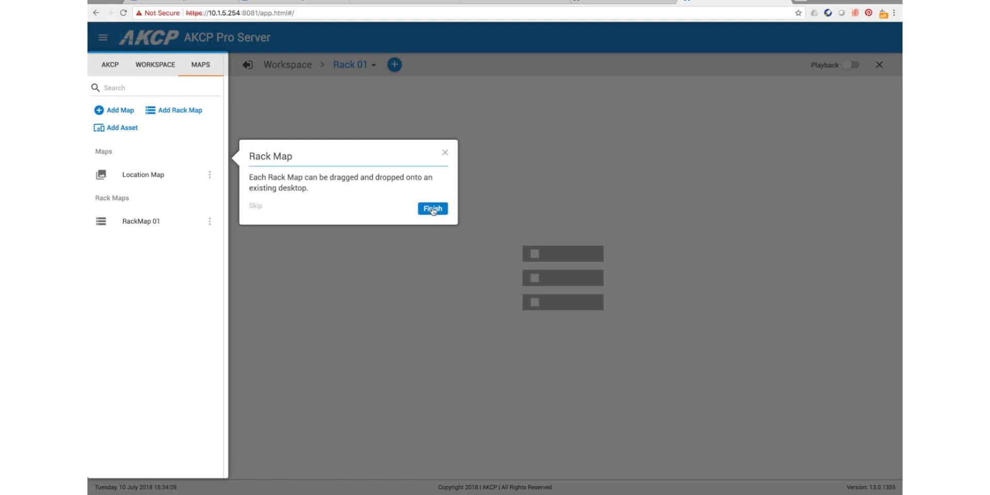
left_click(433, 209)
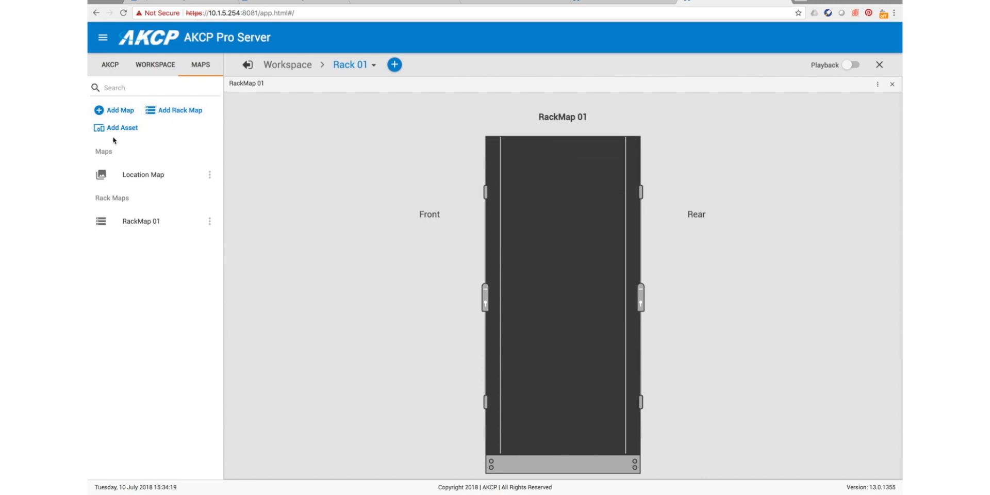
Step: Create PC asset 'Server 01', size 2, no virtual sensor, and drag it to the rack top
left_click(120, 127)
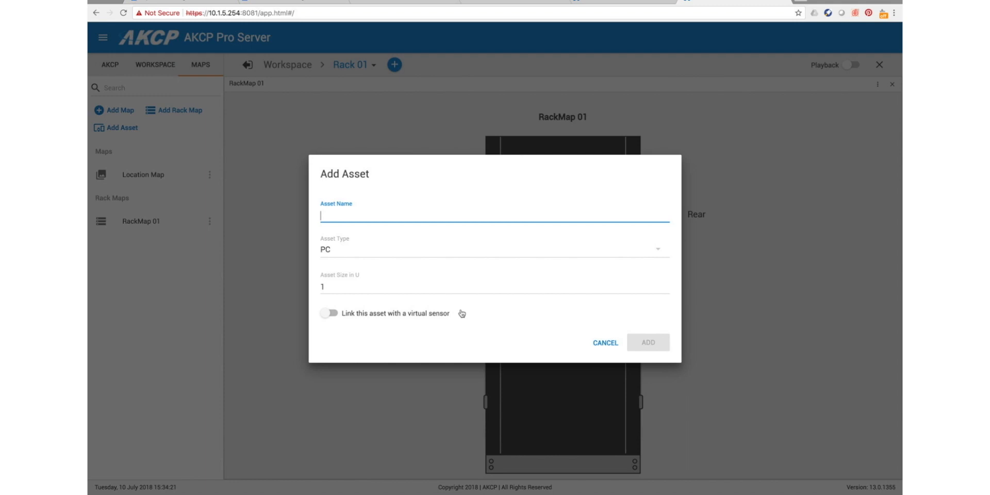
type("Servero")
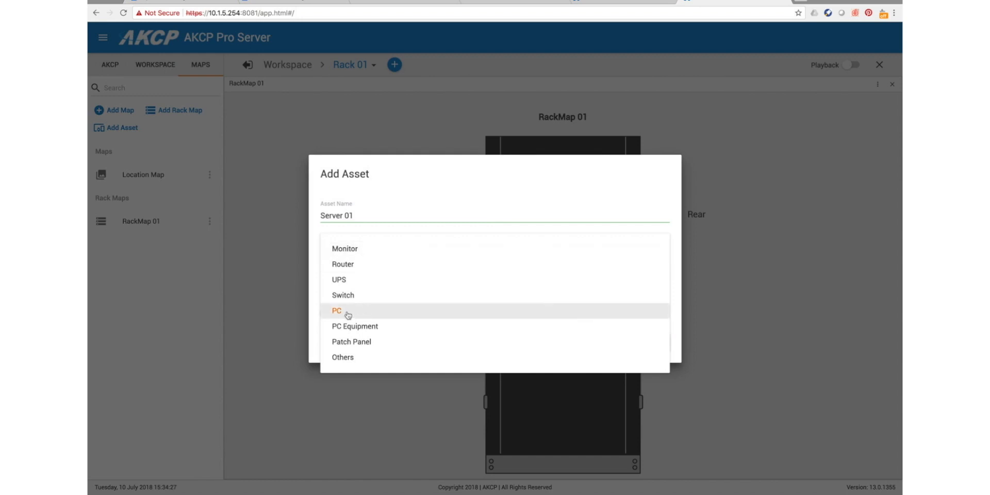
left_click(335, 310)
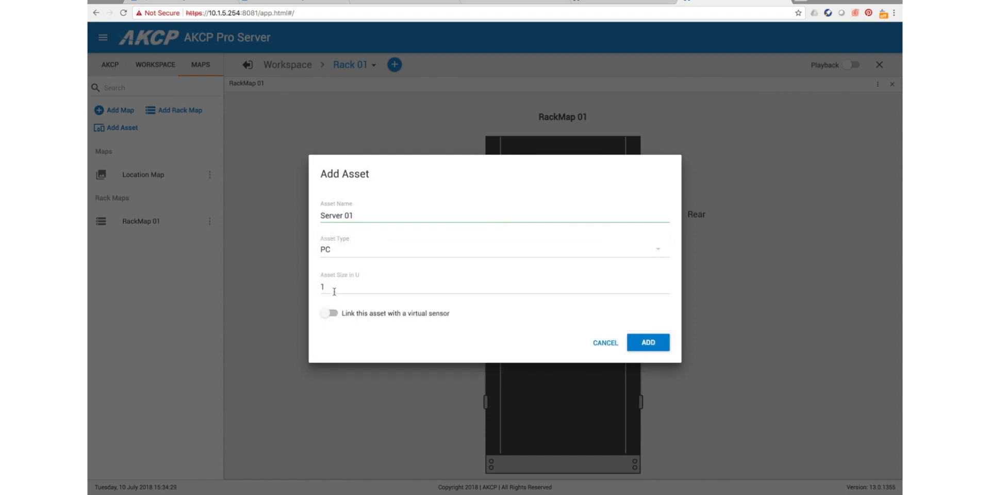
type("2")
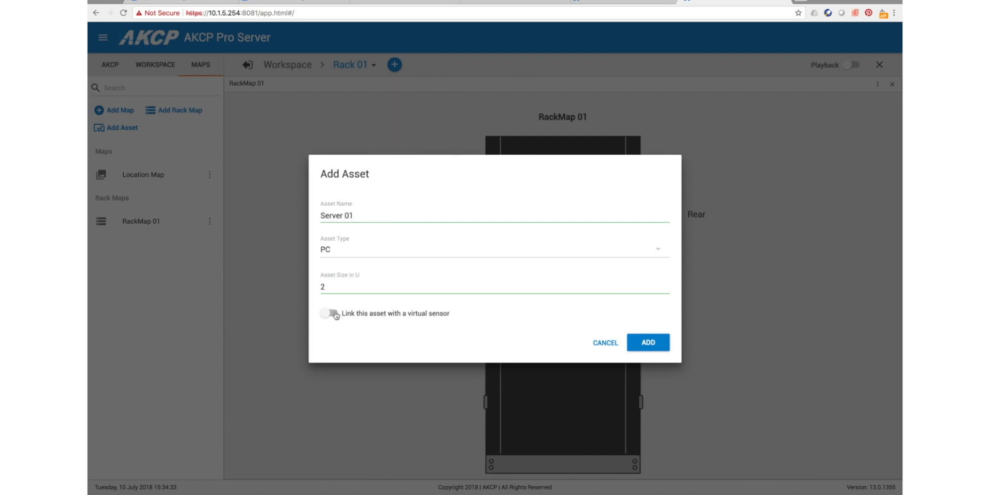
left_click(330, 313)
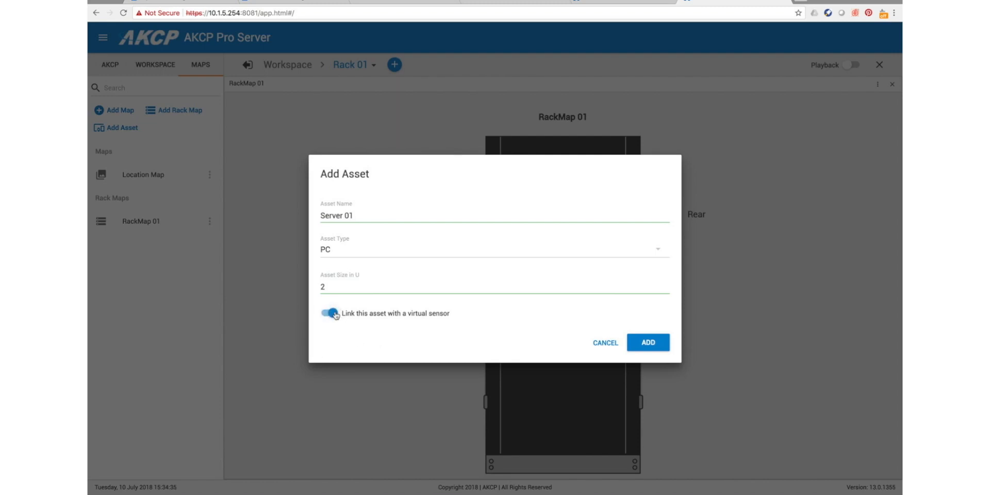
left_click(329, 313)
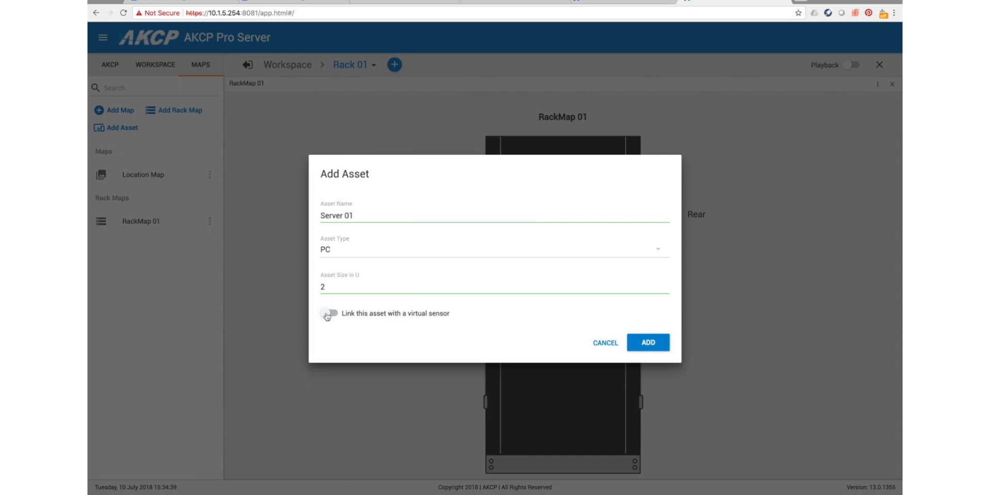
mouse_move(578, 323)
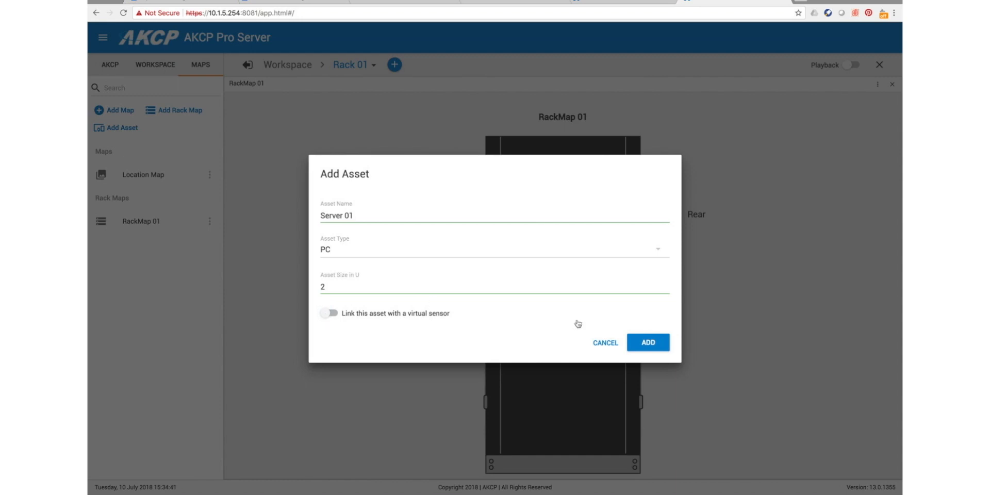
left_click(647, 343)
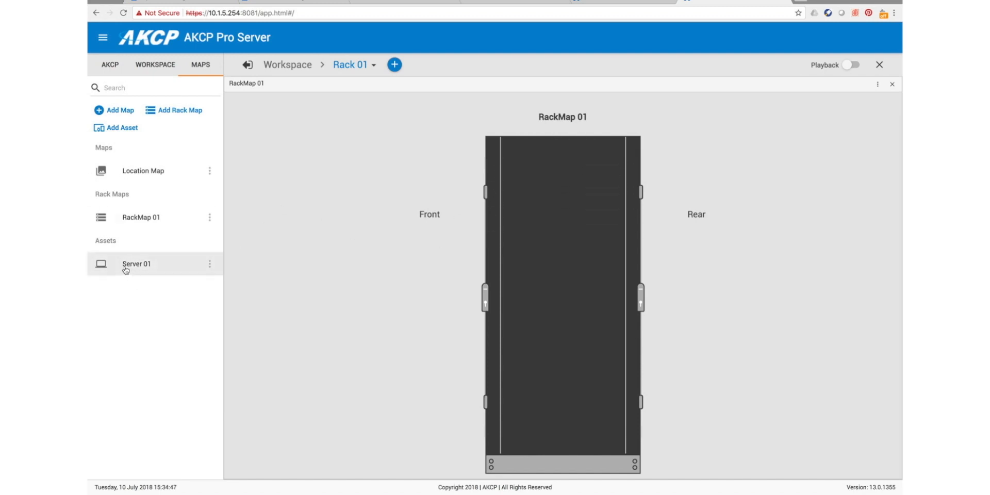
left_click_drag(136, 263, 561, 144)
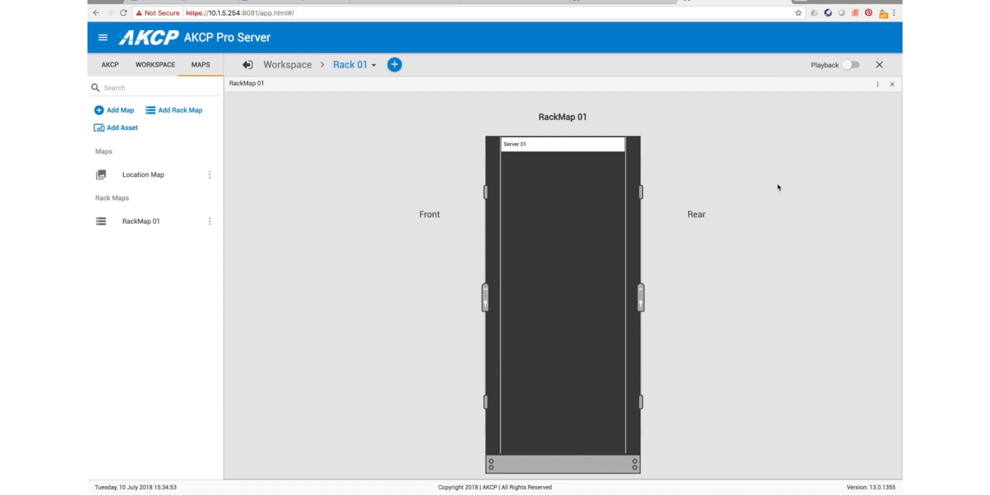
mouse_move(745, 181)
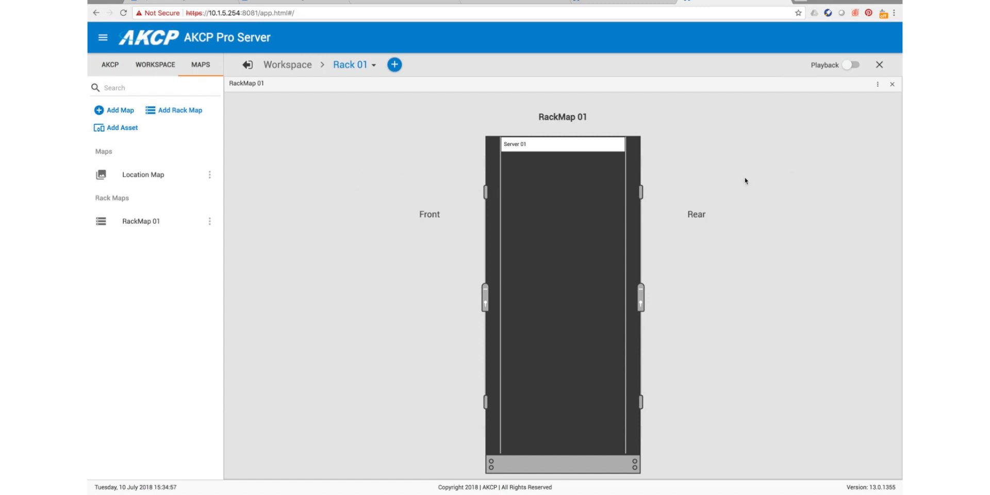
mouse_move(861, 96)
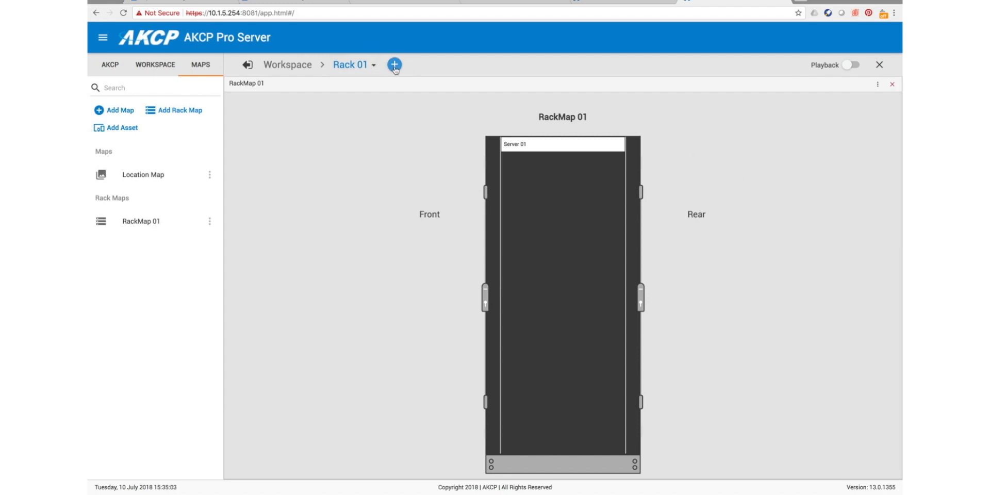
mouse_move(893, 87)
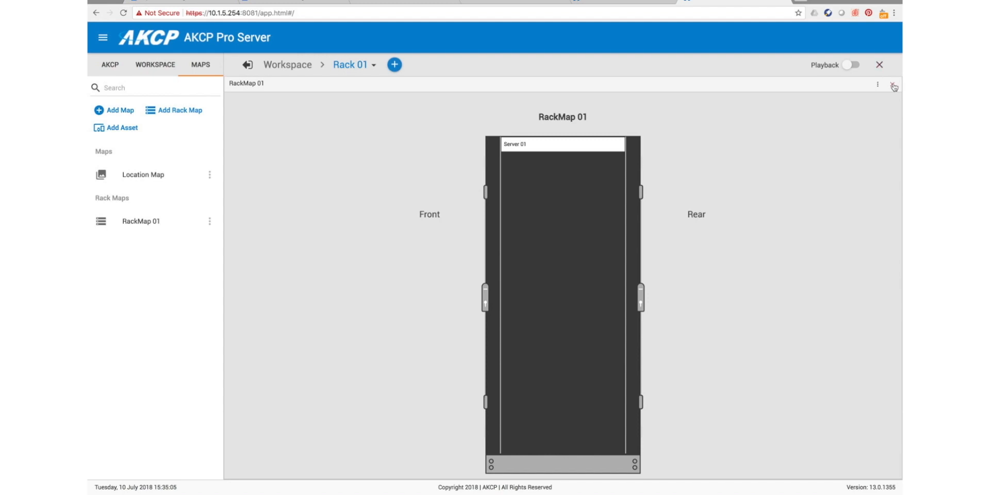
Step: Switch the Rack 01 desktop to the 2+2 rack map layout and place RackMap 01 in a slot
left_click(892, 86)
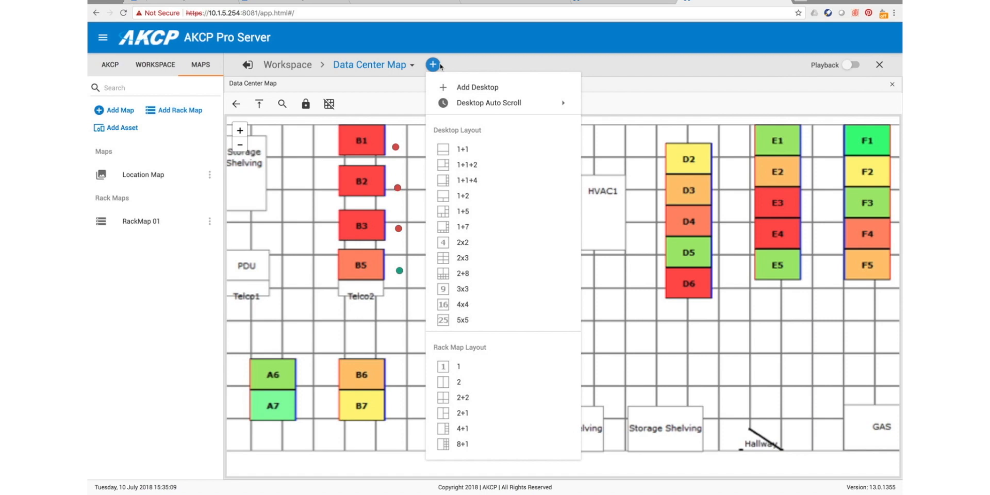
mouse_move(489, 398)
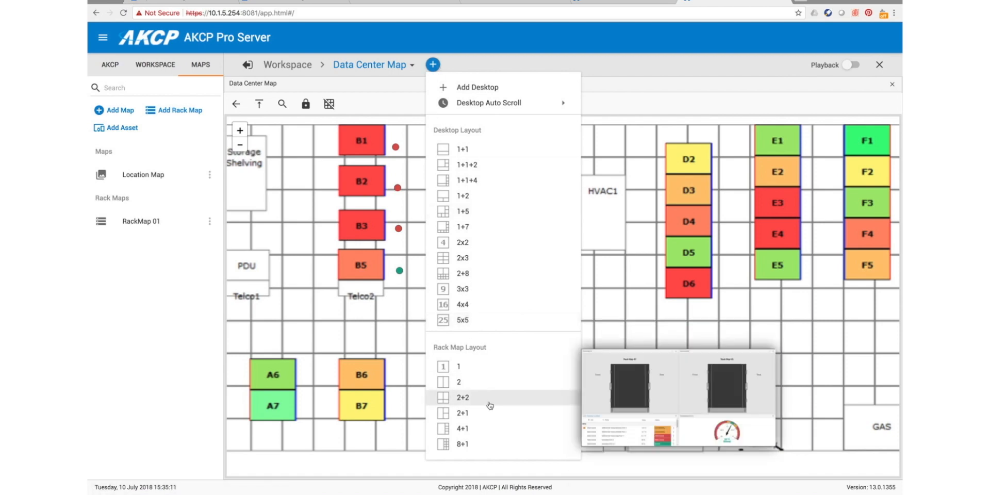
left_click(476, 87)
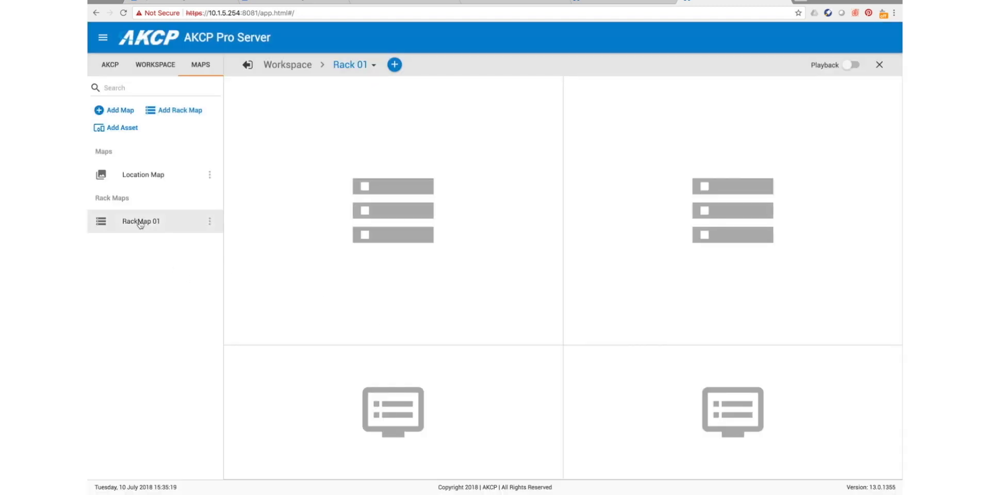
left_click(141, 222)
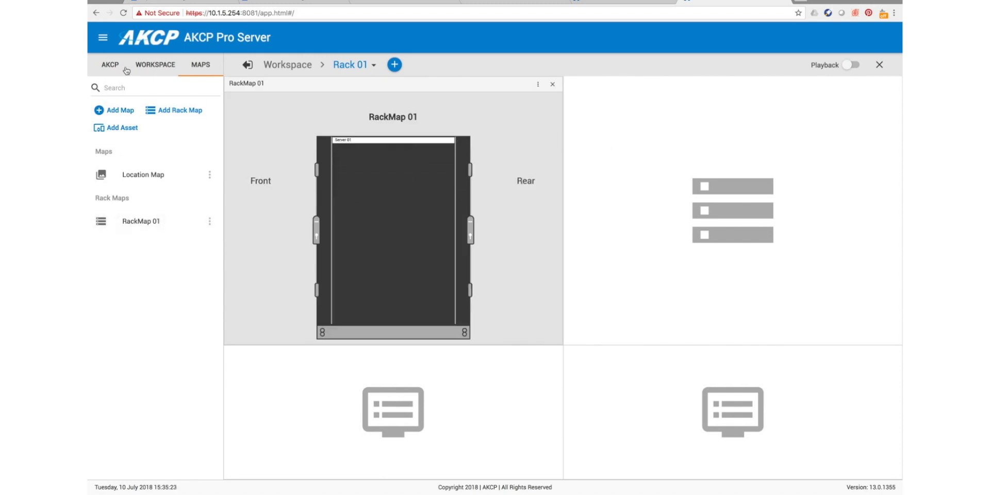
Step: Add the Current - Server sensors from the AKCP devices as gauges, then hide the side panel
left_click(109, 65)
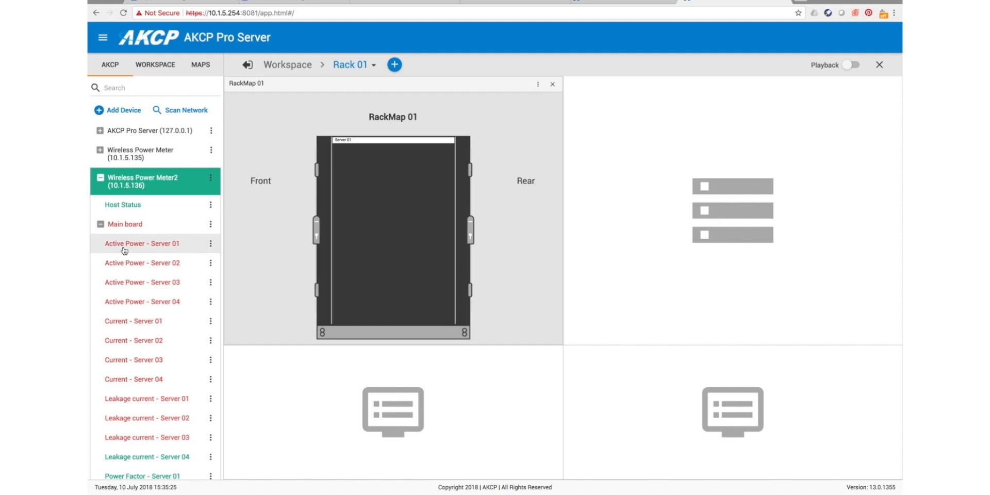
mouse_move(134, 320)
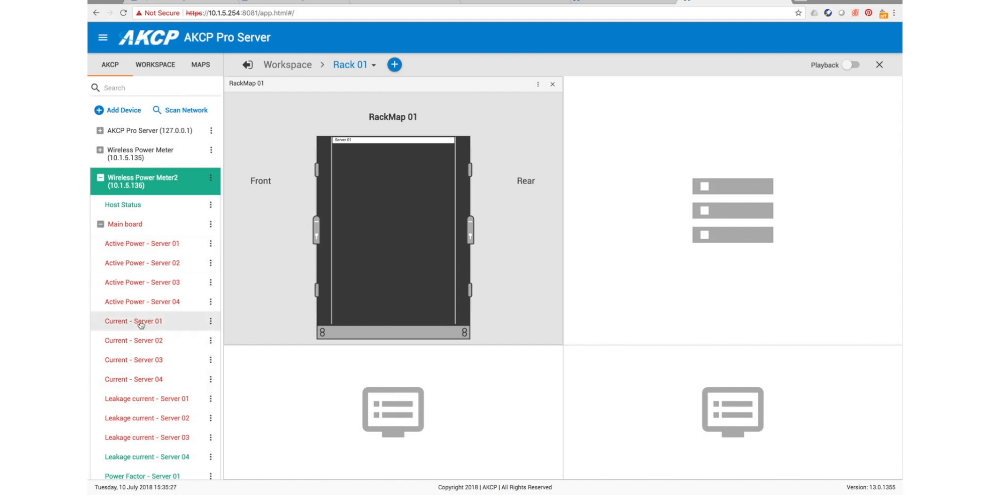
left_click(133, 320)
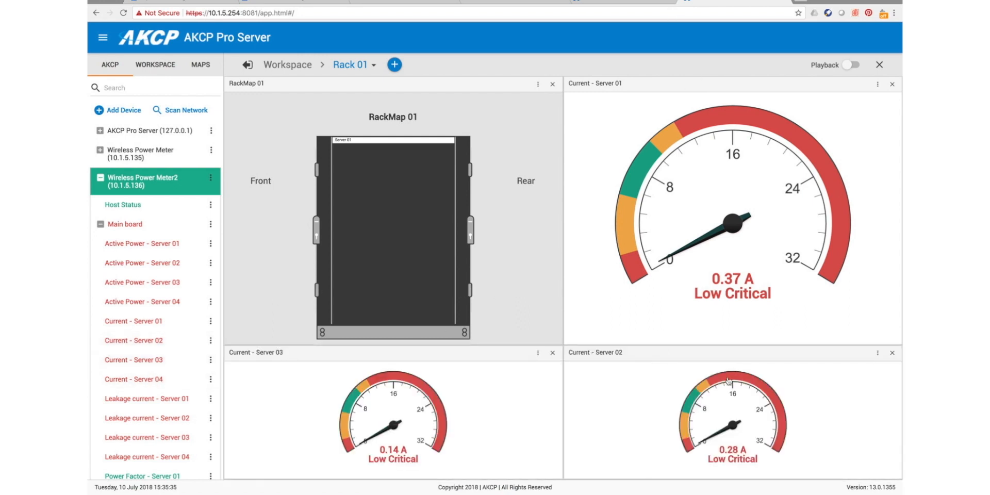
mouse_move(492, 193)
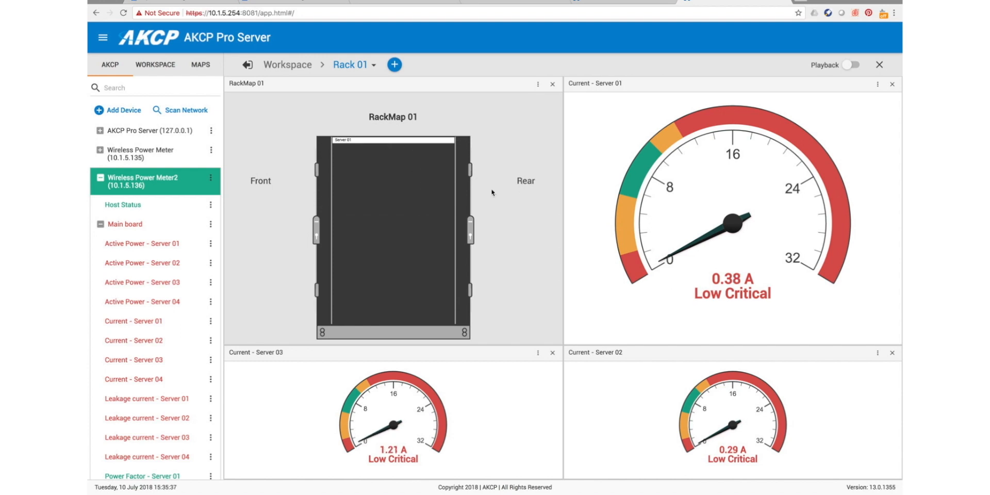
mouse_move(501, 185)
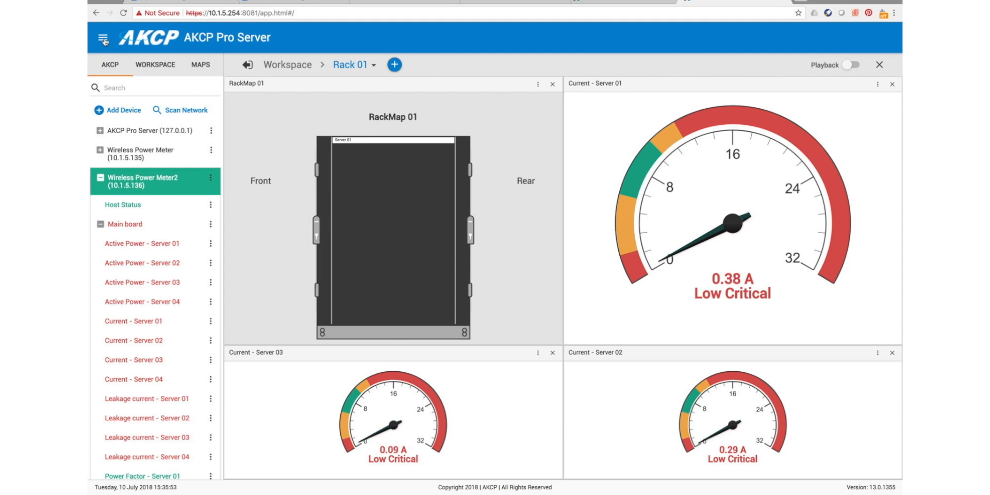
left_click(103, 37)
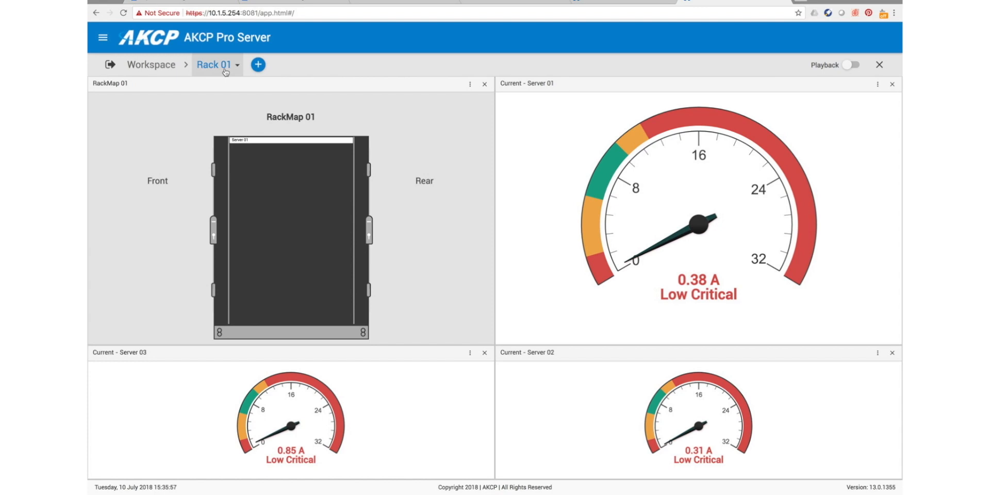
Step: Choose Server 01 from the desktop dropdown to view its power sensors and gauges
left_click(214, 64)
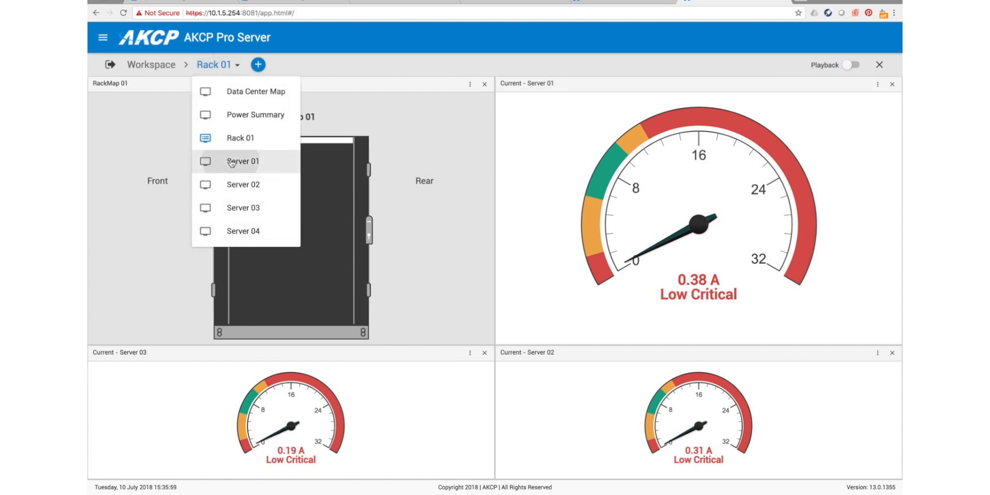
left_click(242, 161)
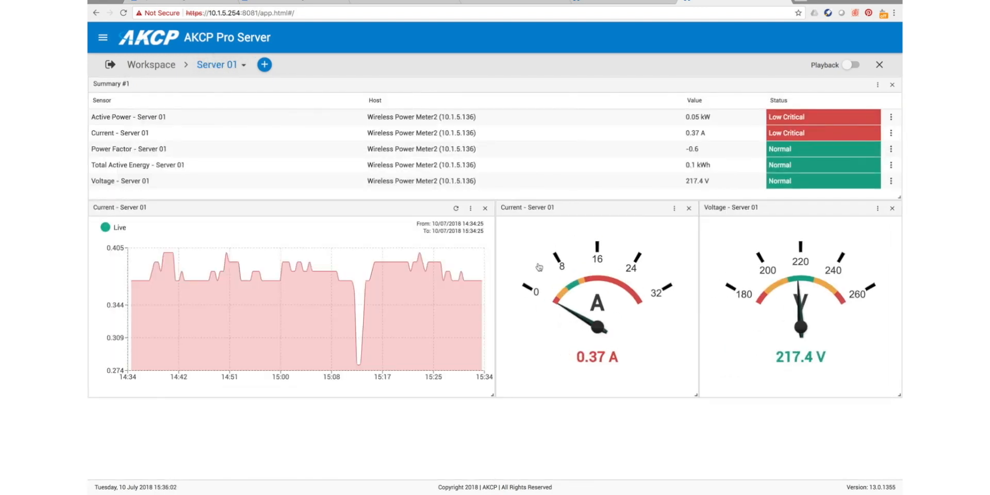